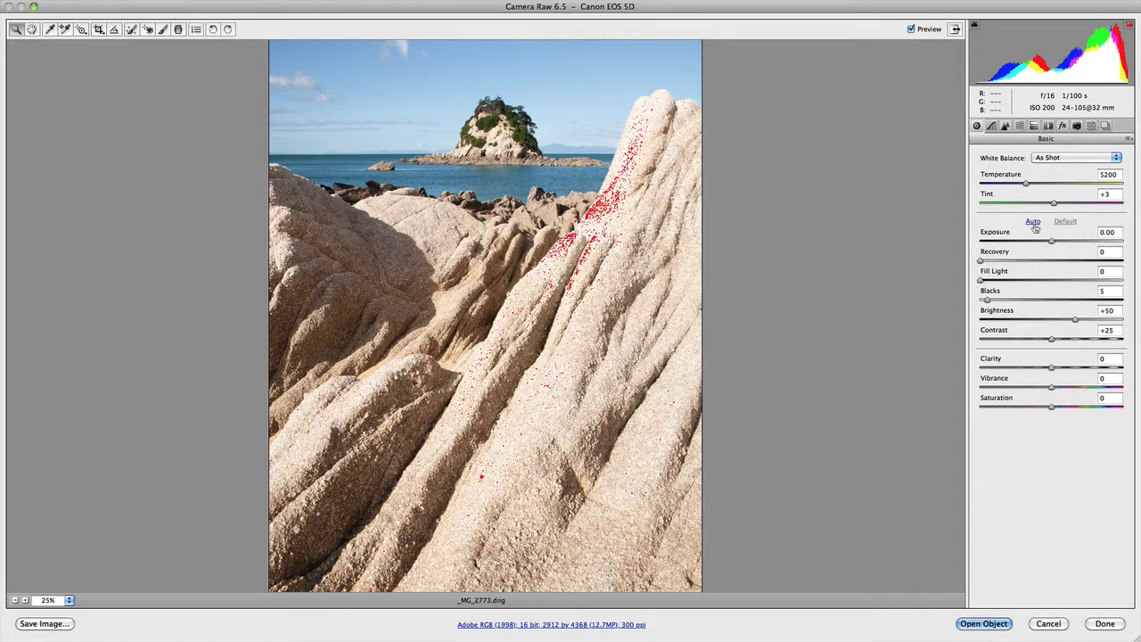
mouse_move(1073, 228)
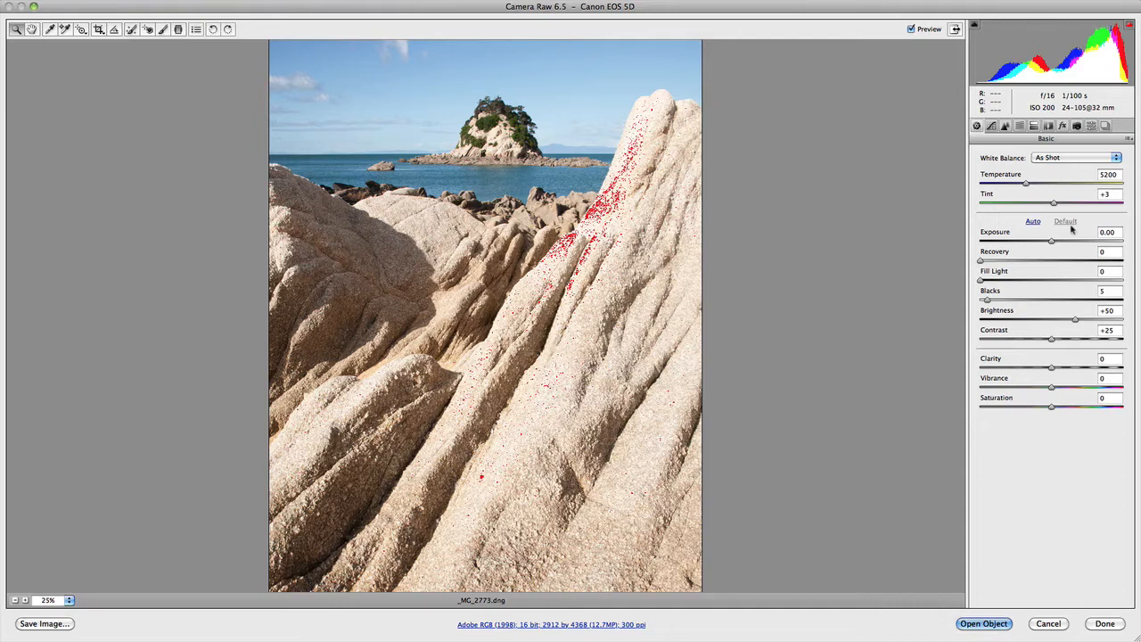
Toggle Auto tone on and back to Default settings a couple of times to compare
click(1033, 221)
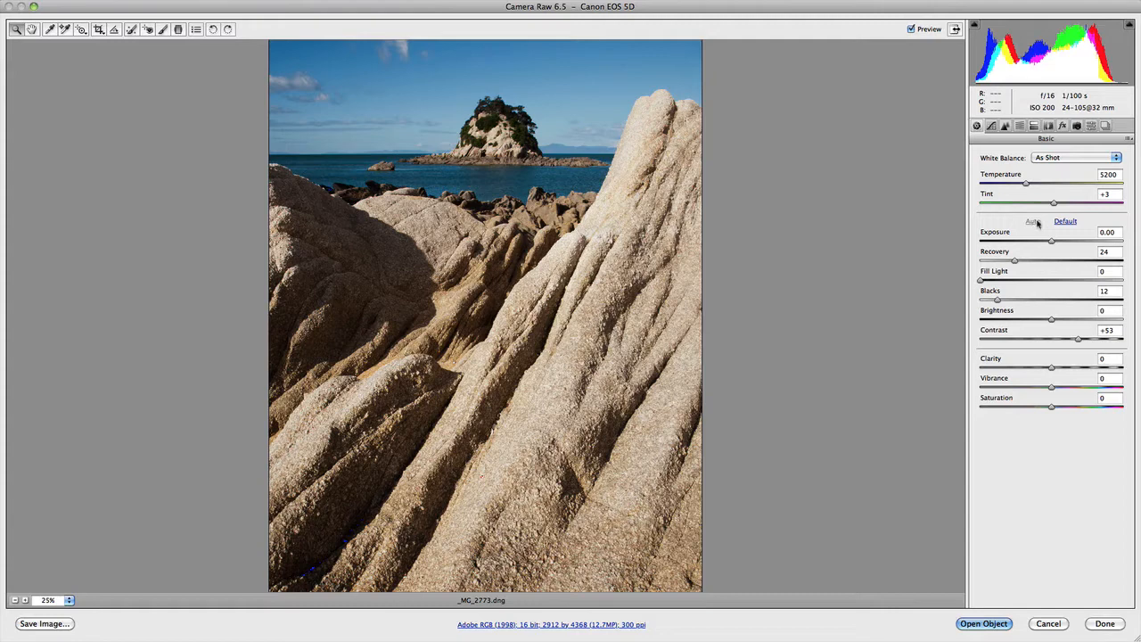
click(1034, 221)
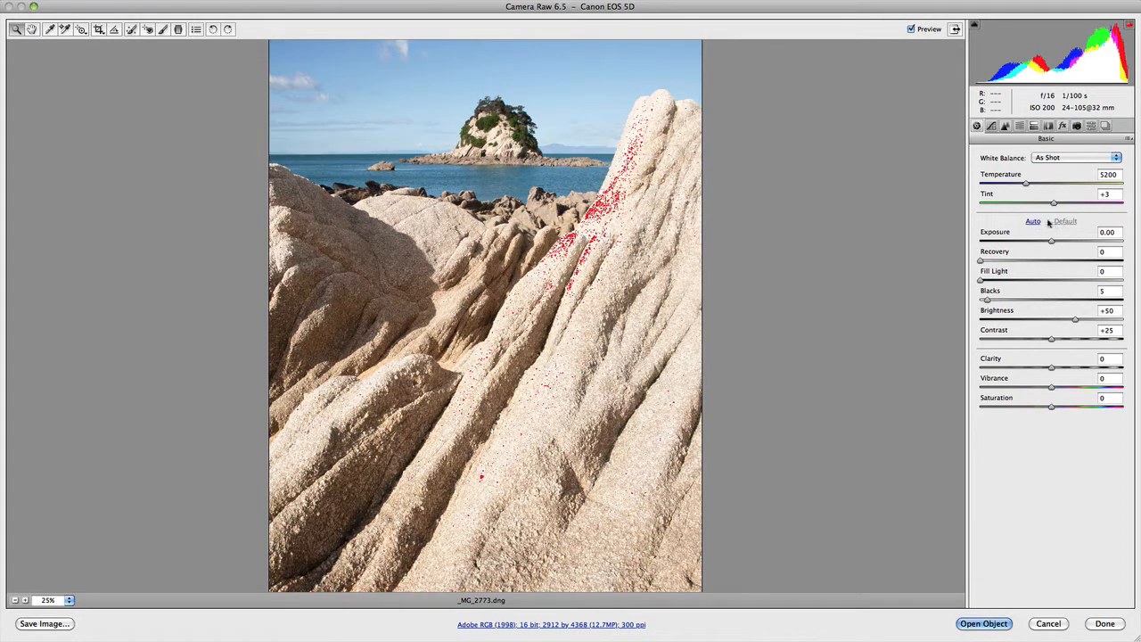
click(1064, 221)
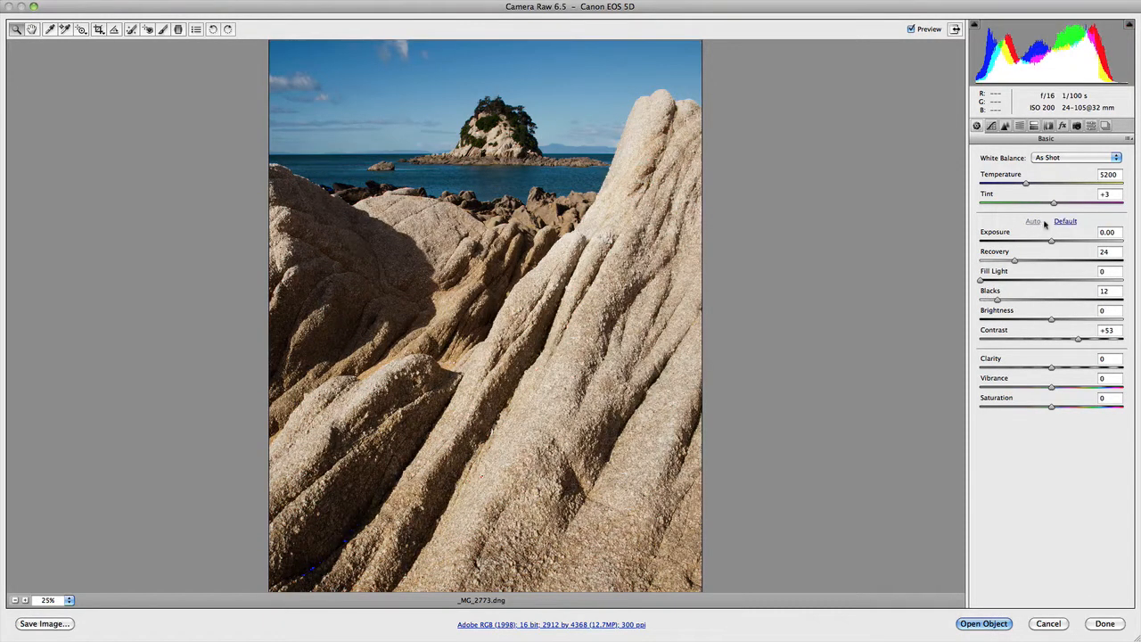
click(1066, 221)
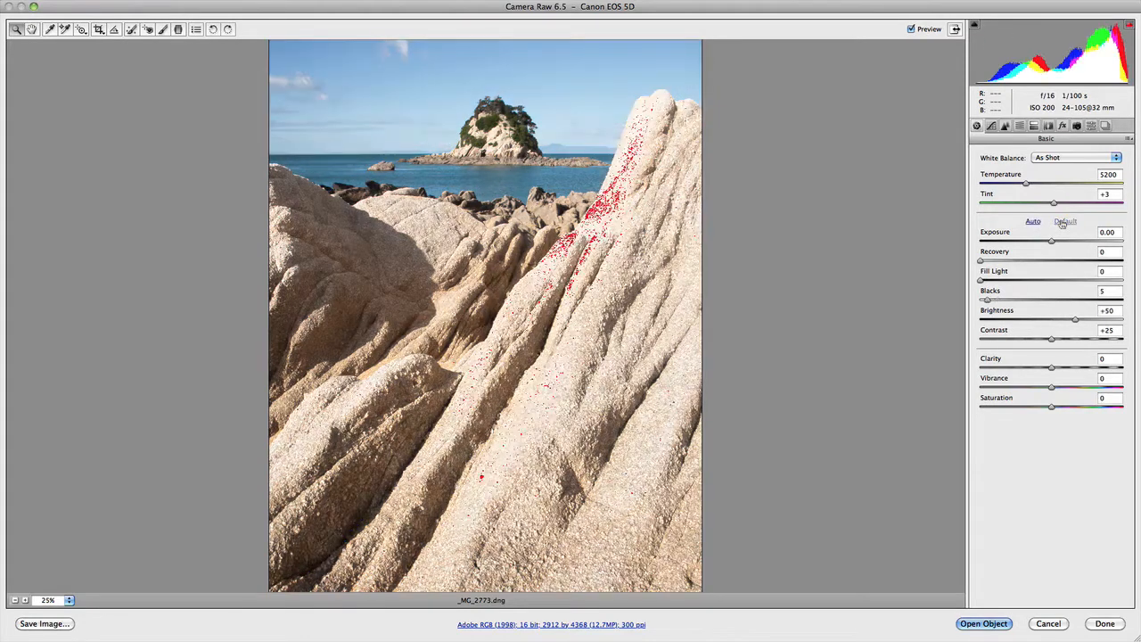
click(1033, 221)
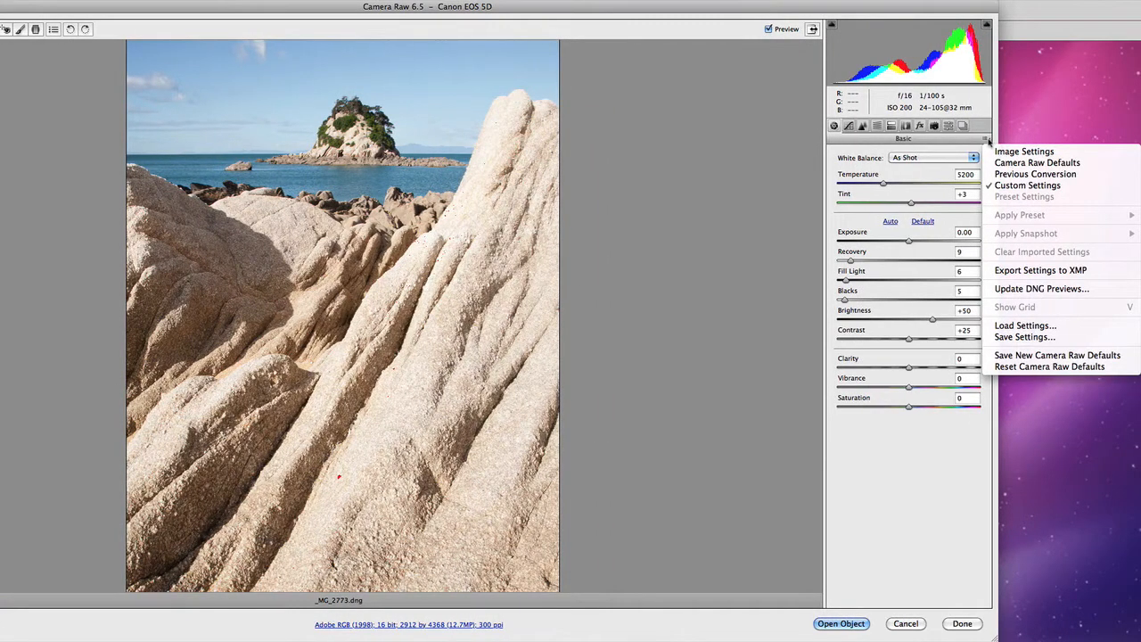
mouse_move(1041, 271)
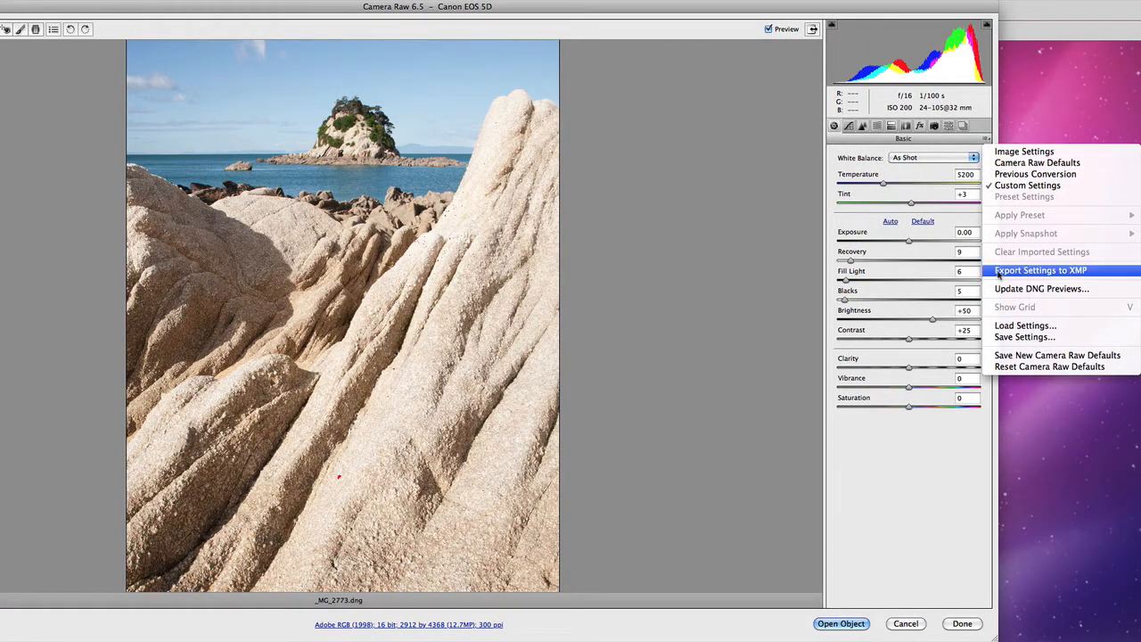
mouse_move(1025, 337)
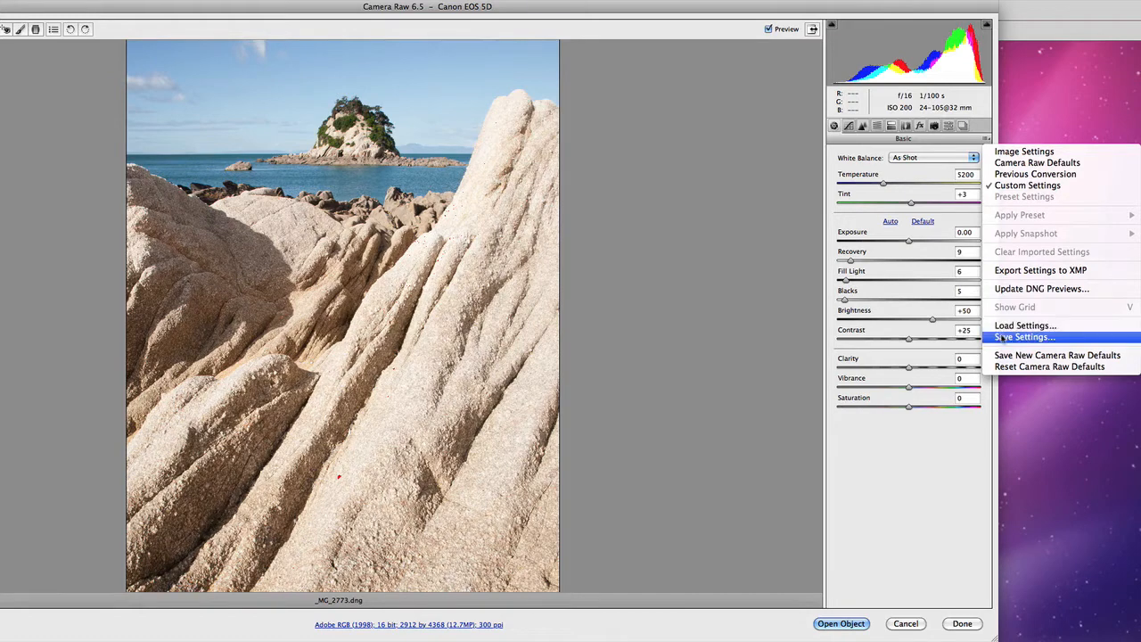
mouse_move(1057, 354)
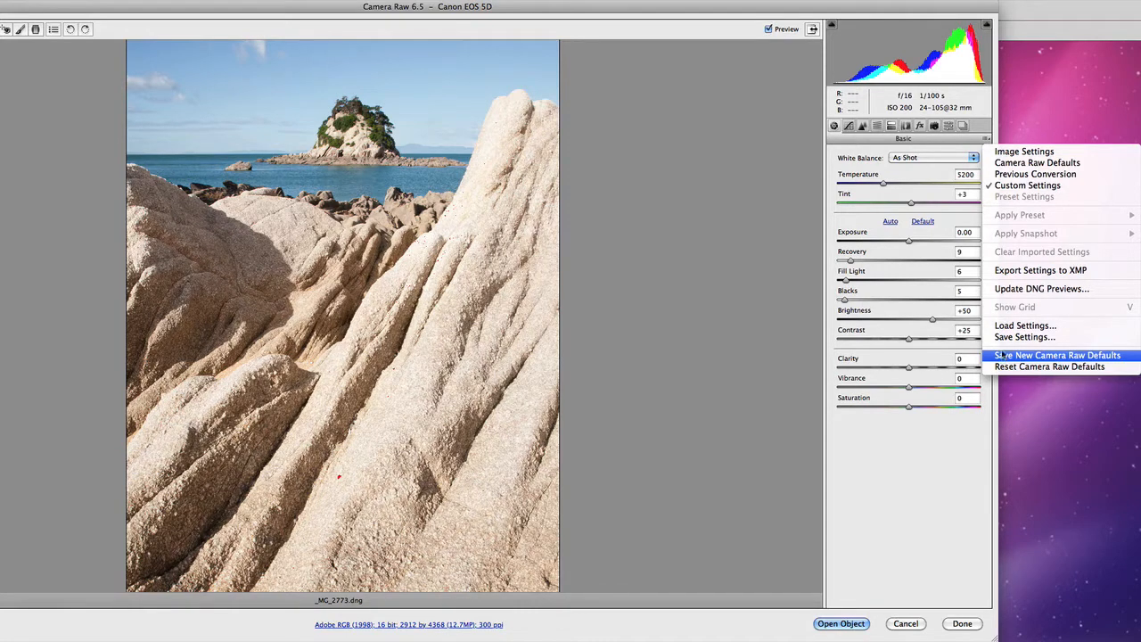
mouse_move(1024, 337)
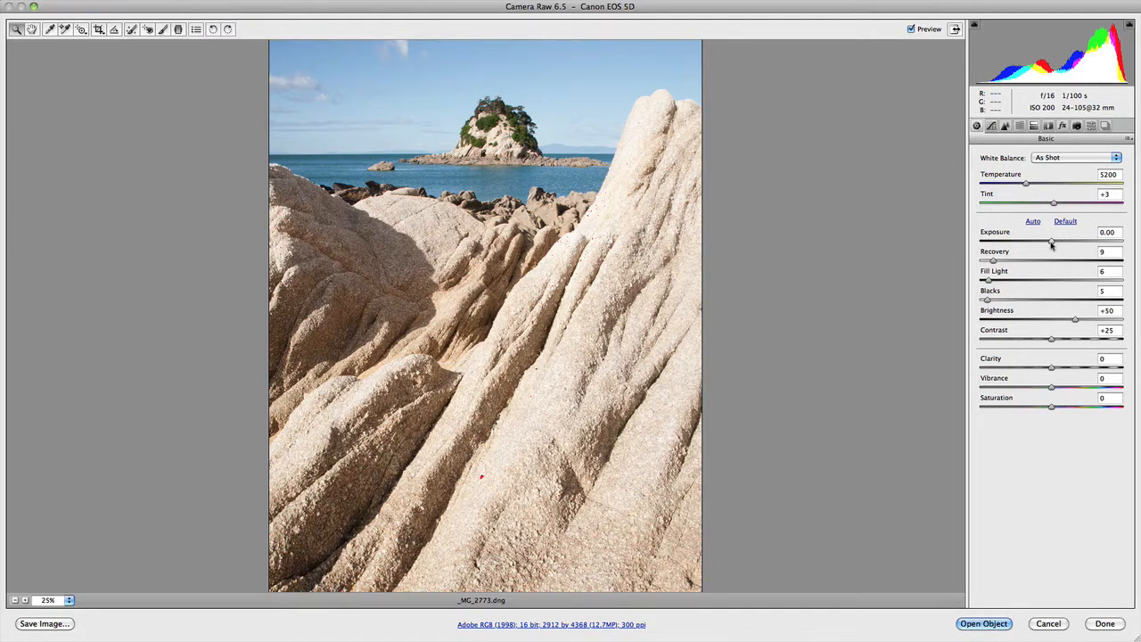
Sweep Exposure from nearly black to heavily clipped, settling slightly brighter near +0.25
drag(1052, 243, 1026, 242)
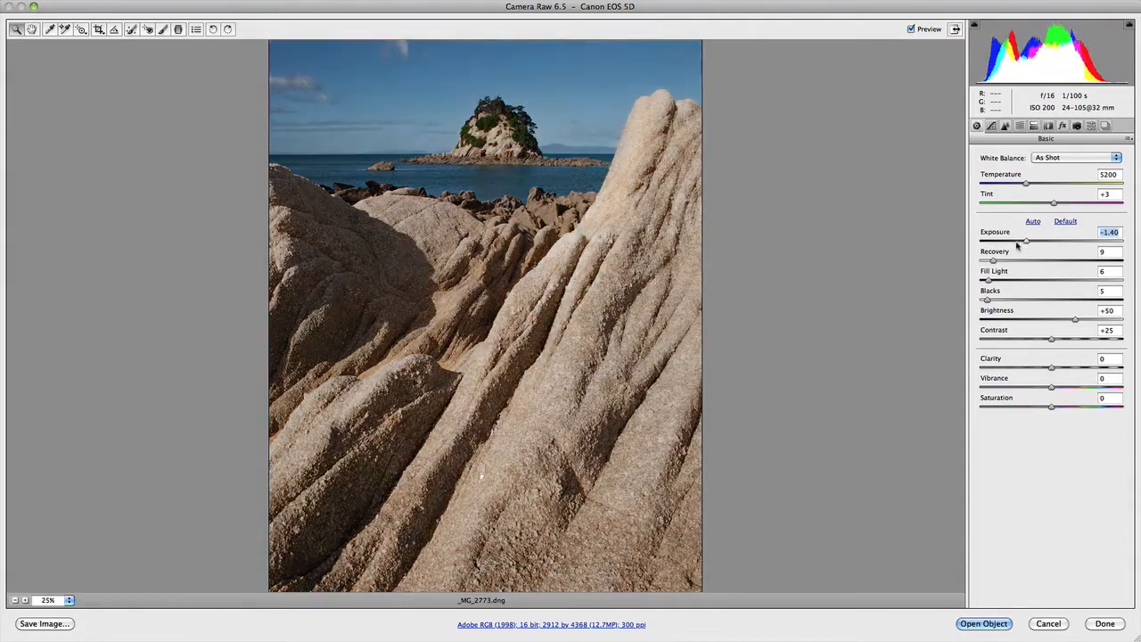
drag(1025, 242, 981, 243)
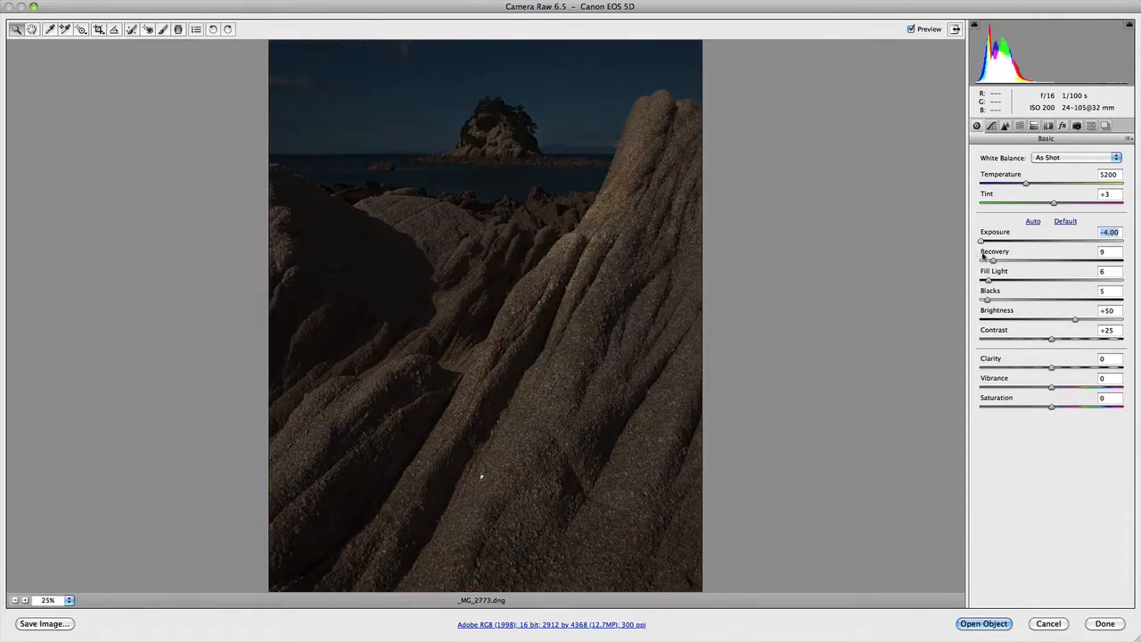
drag(980, 243, 1059, 242)
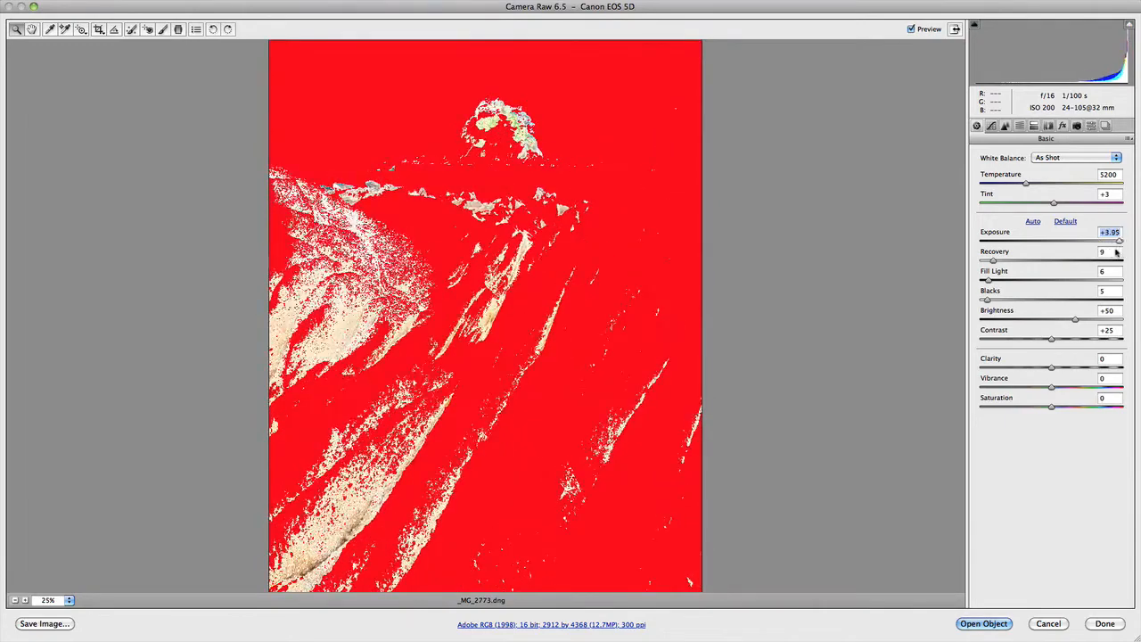
drag(1120, 243, 1052, 243)
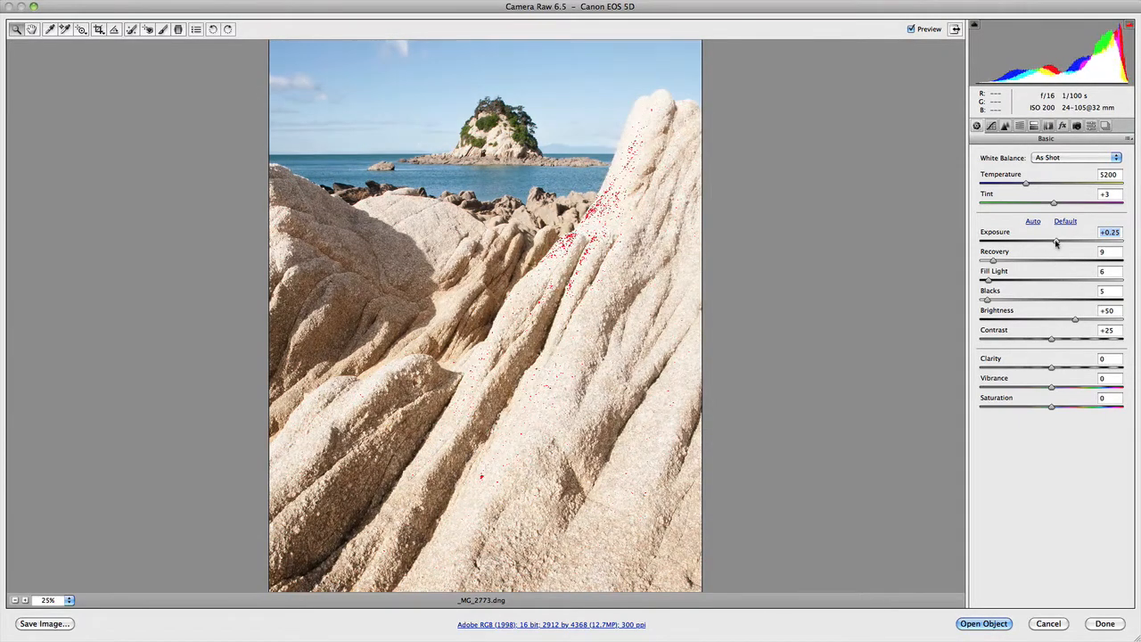
drag(1055, 242, 1052, 243)
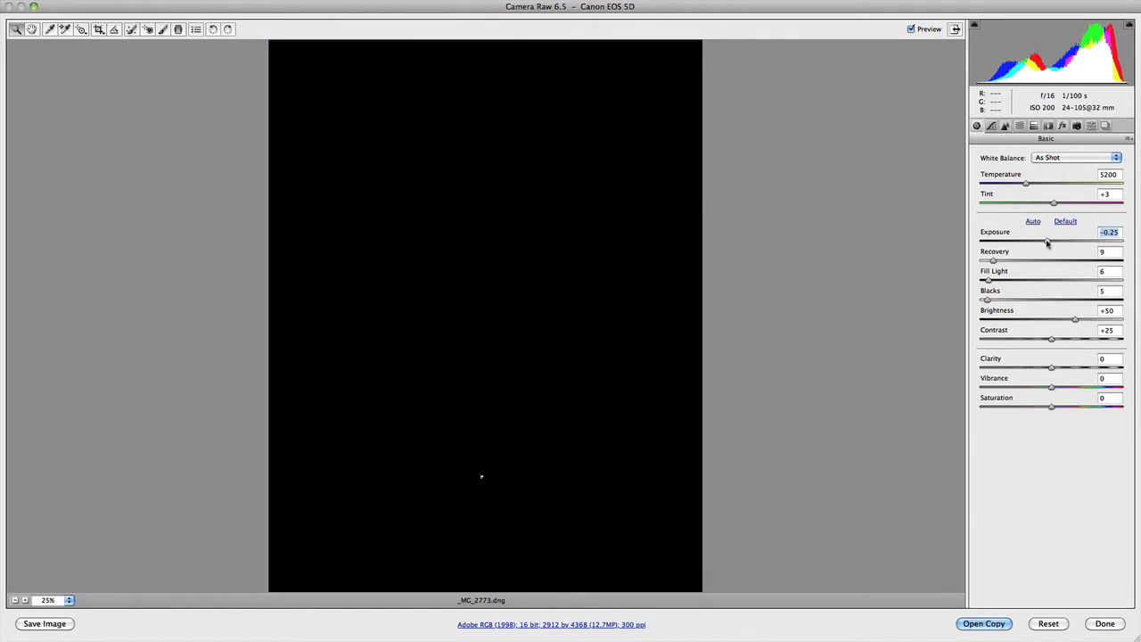
With the highlight clipping preview, nudge Exposure until almost nothing on the rock clips
drag(1048, 242, 1052, 242)
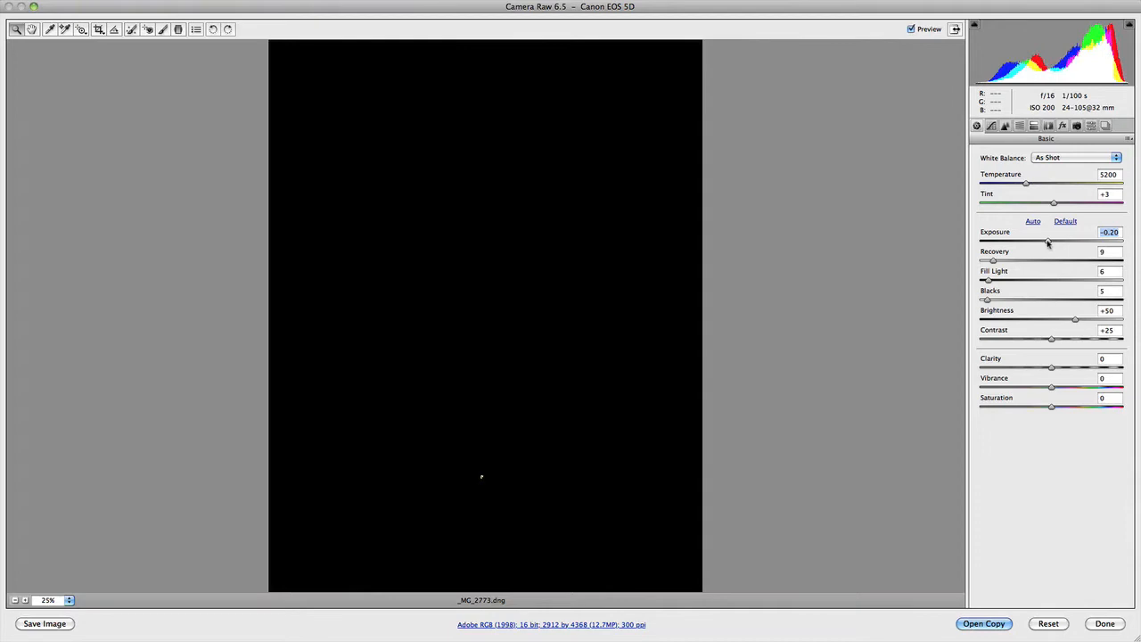
drag(1048, 243, 1063, 242)
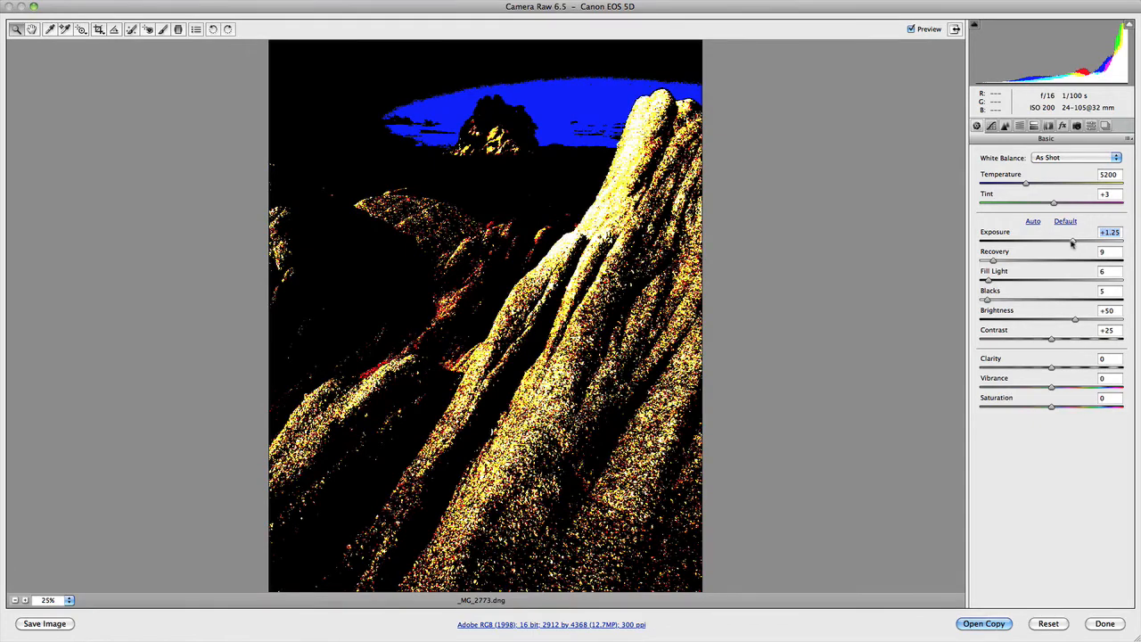
drag(1076, 242, 1070, 242)
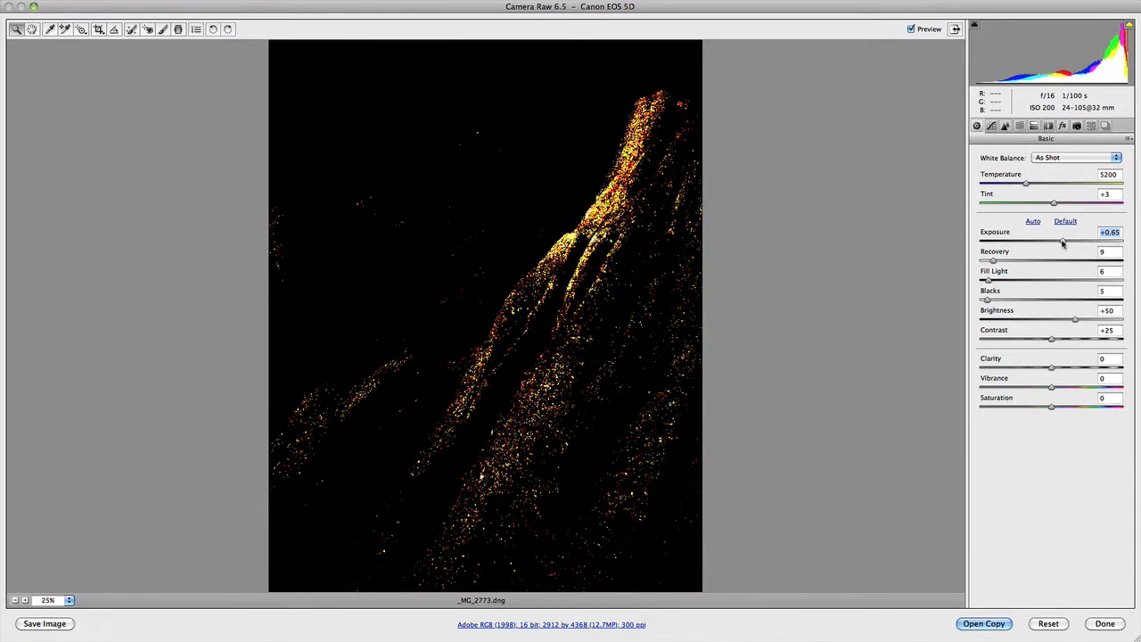
drag(1062, 242, 1059, 242)
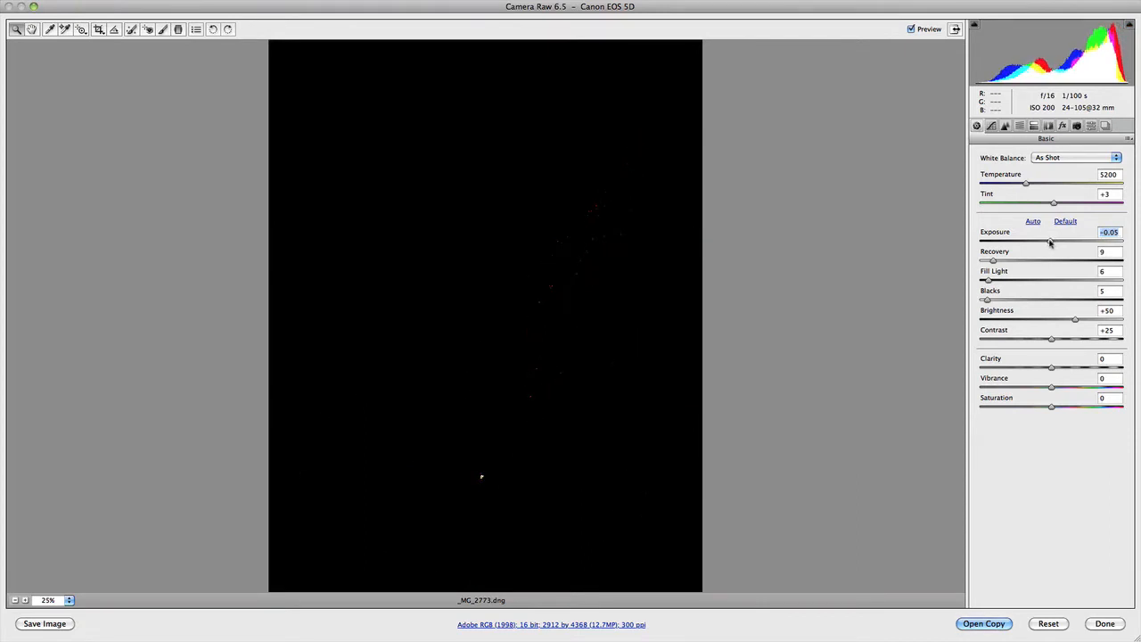
drag(1050, 243, 1056, 243)
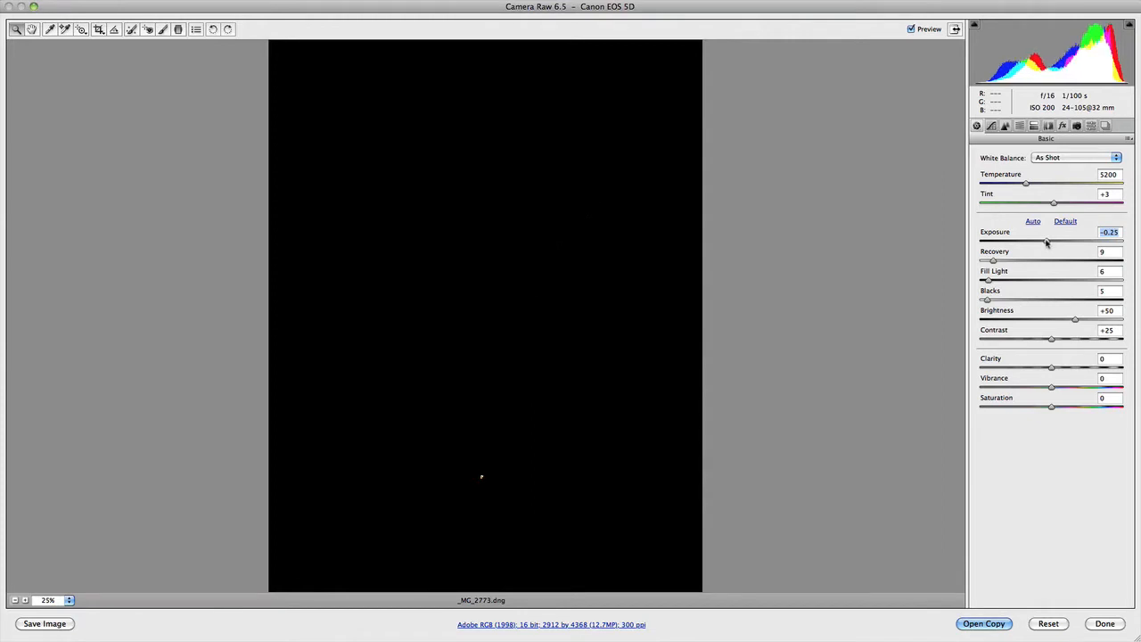
Ease Exposure down further to about -1.35 with the clipping mask fully black
drag(1048, 243, 1045, 242)
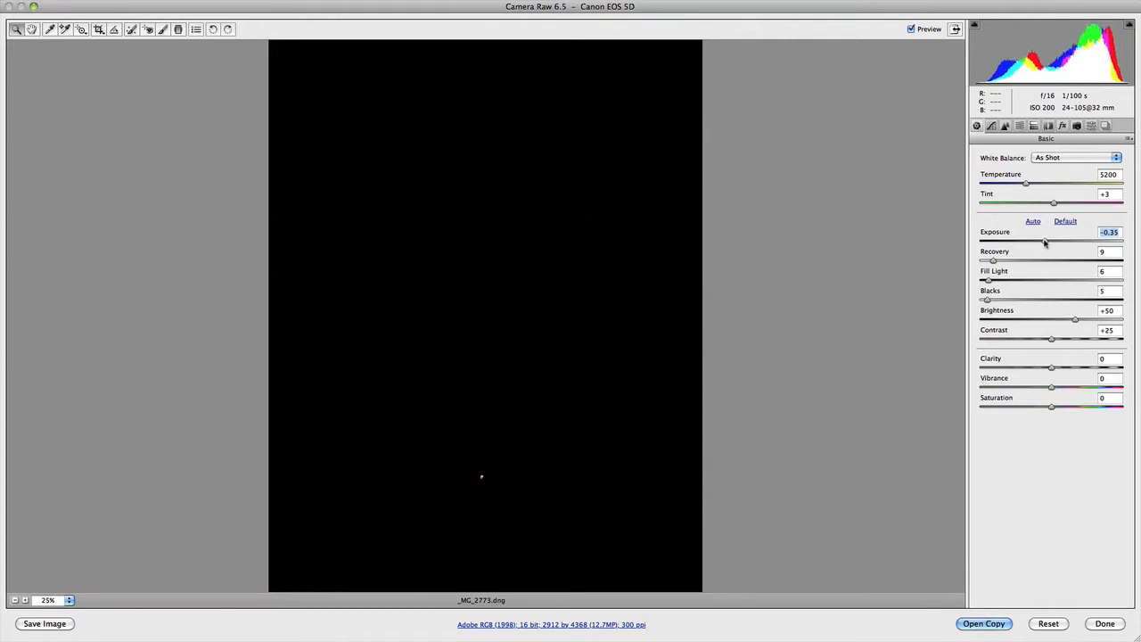
drag(1045, 243, 1041, 243)
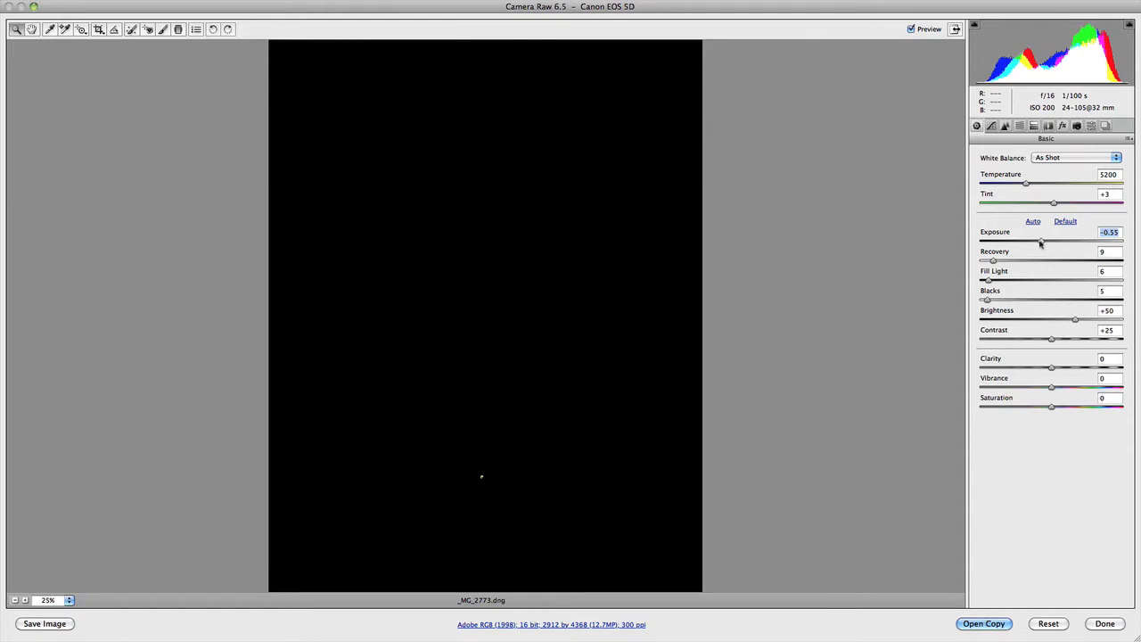
drag(1041, 243, 1032, 242)
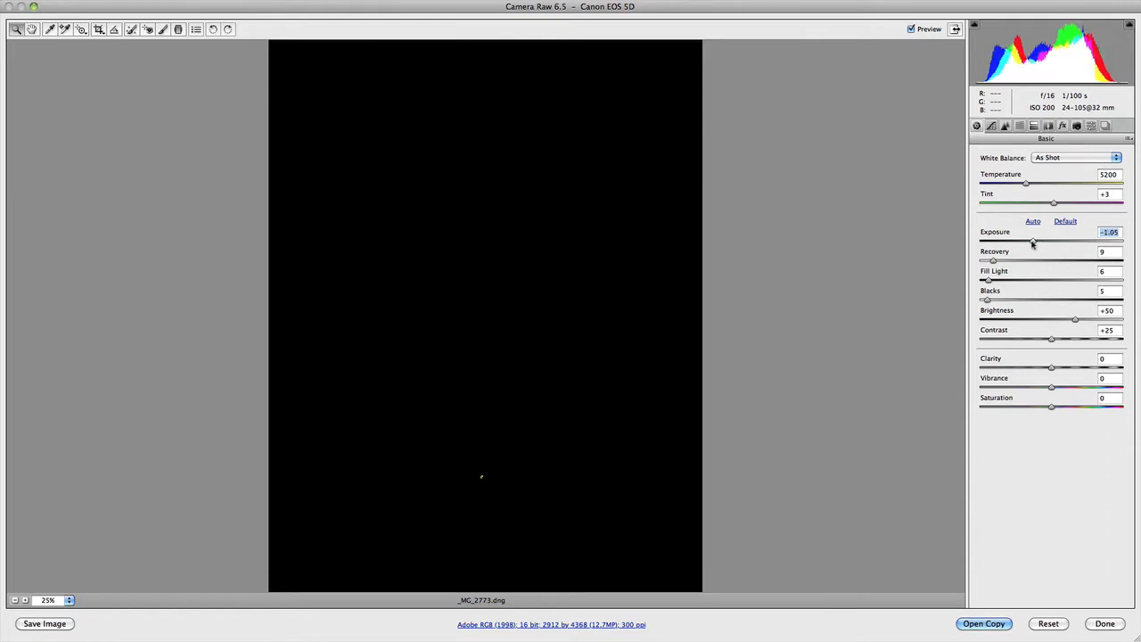
drag(1032, 243, 1027, 242)
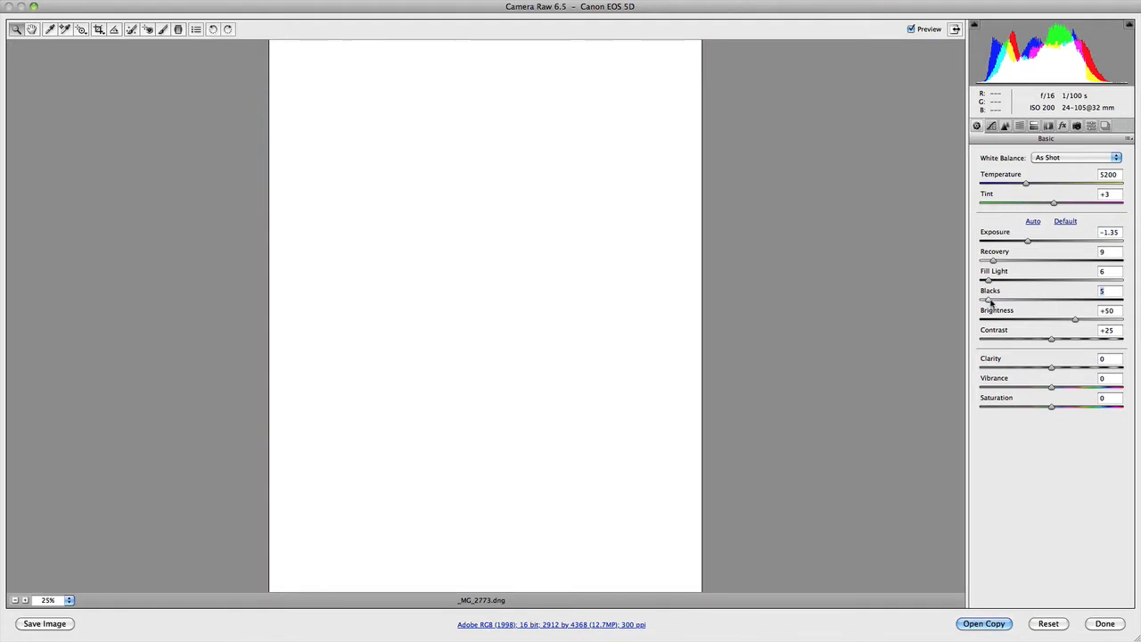
Check the shadow clipping mask on Blacks and leave it at a low value of 7
drag(987, 299, 1020, 300)
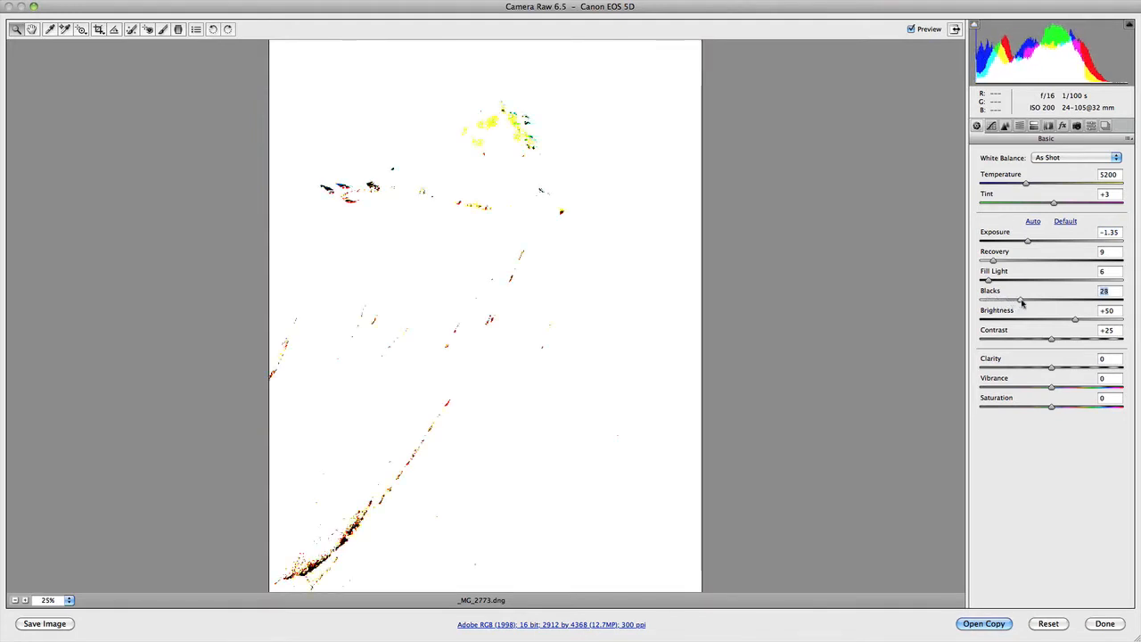
drag(1020, 300, 999, 300)
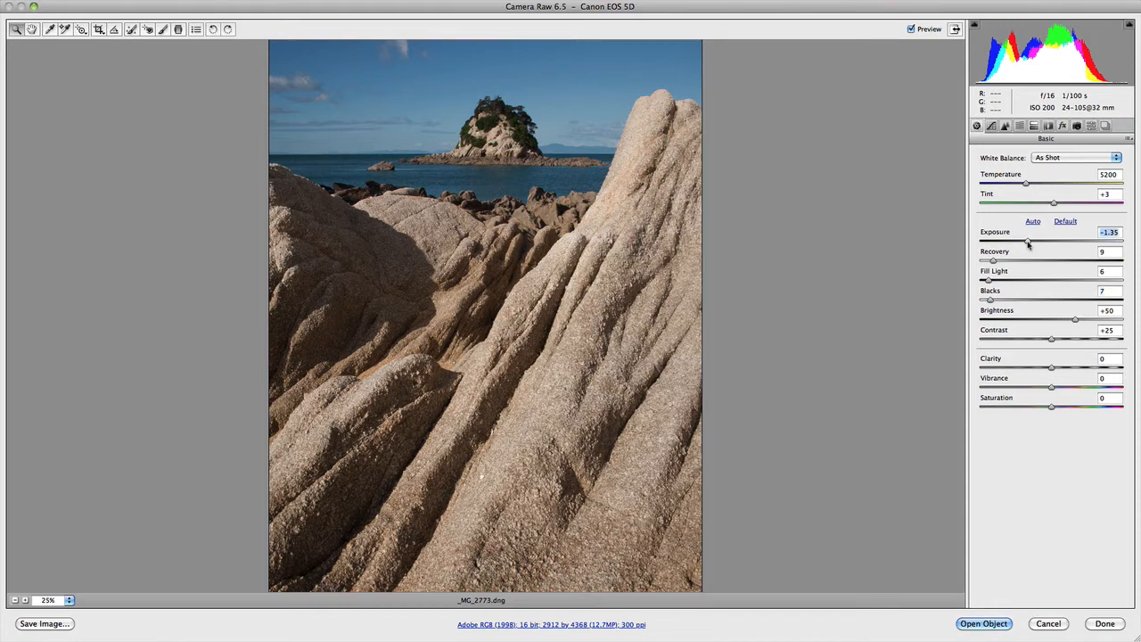
Raise Exposure from -1.35 back up to about -0.30, keeping Blacks at 7
drag(1027, 242, 1048, 242)
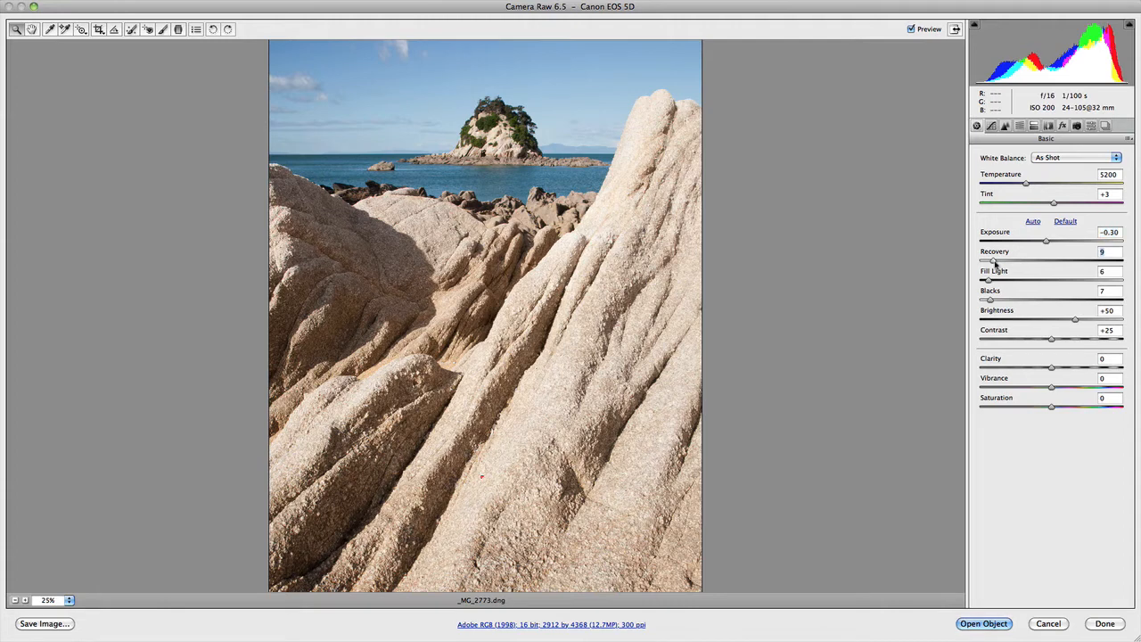
Vary Recovery up and down to compare its effect on the bright rock highlights
drag(991, 260, 1027, 261)
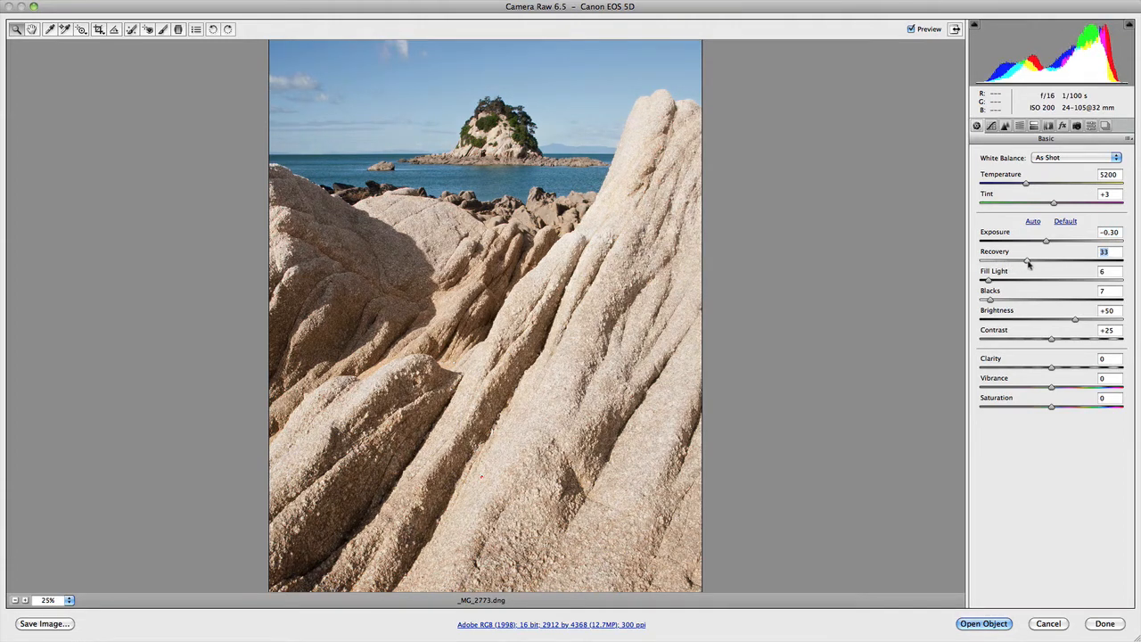
drag(1031, 260, 1097, 260)
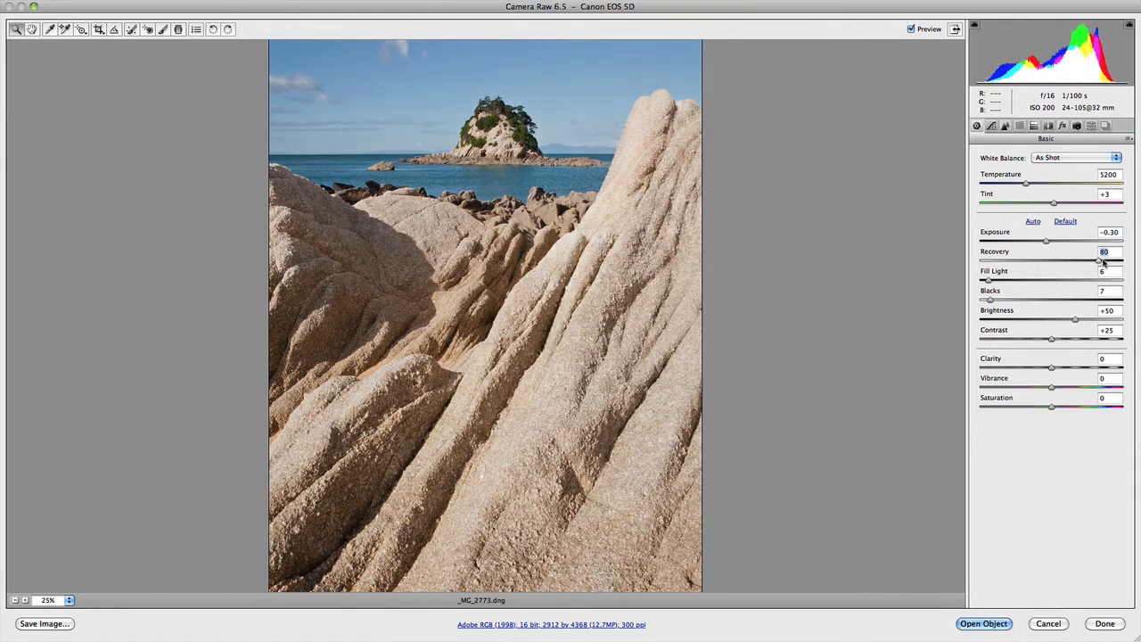
drag(1097, 260, 1106, 260)
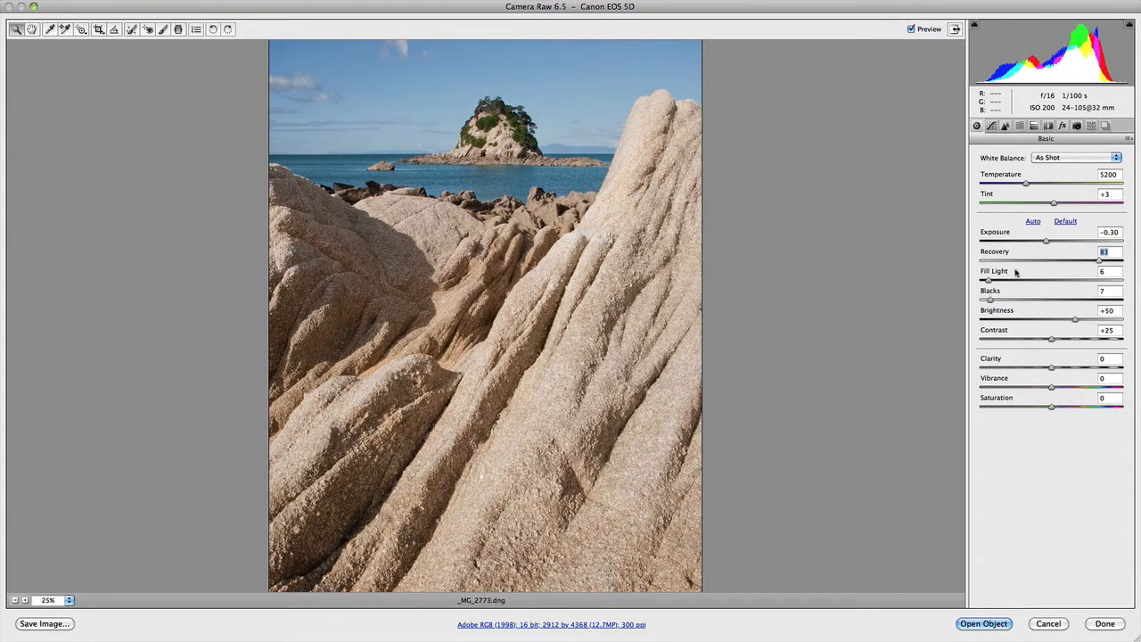
drag(1102, 260, 1002, 261)
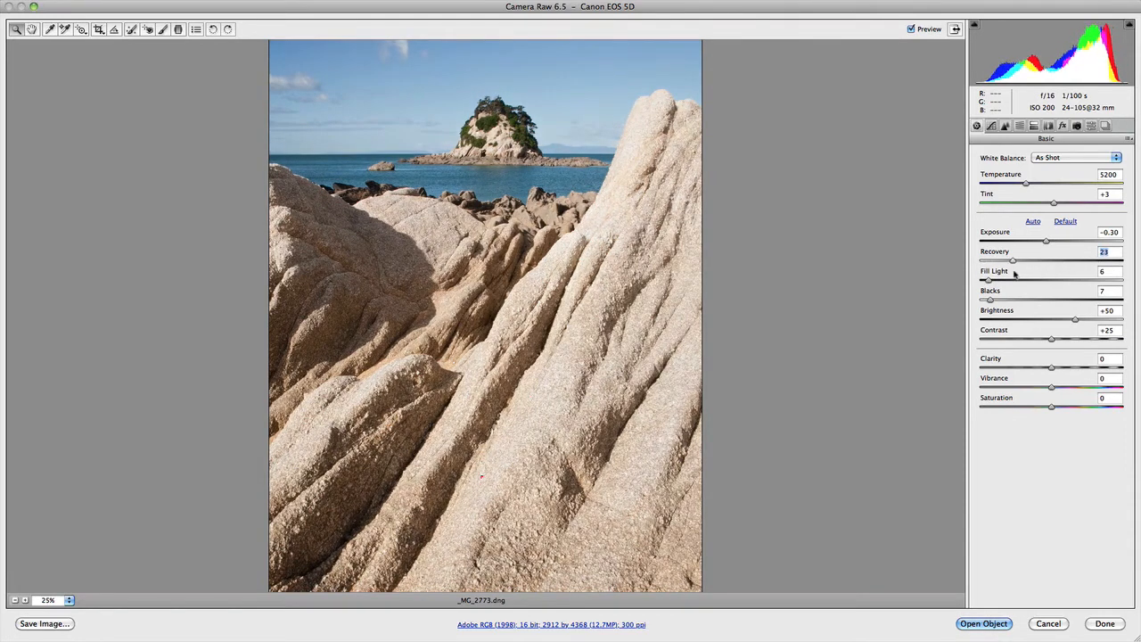
drag(1013, 261, 1059, 260)
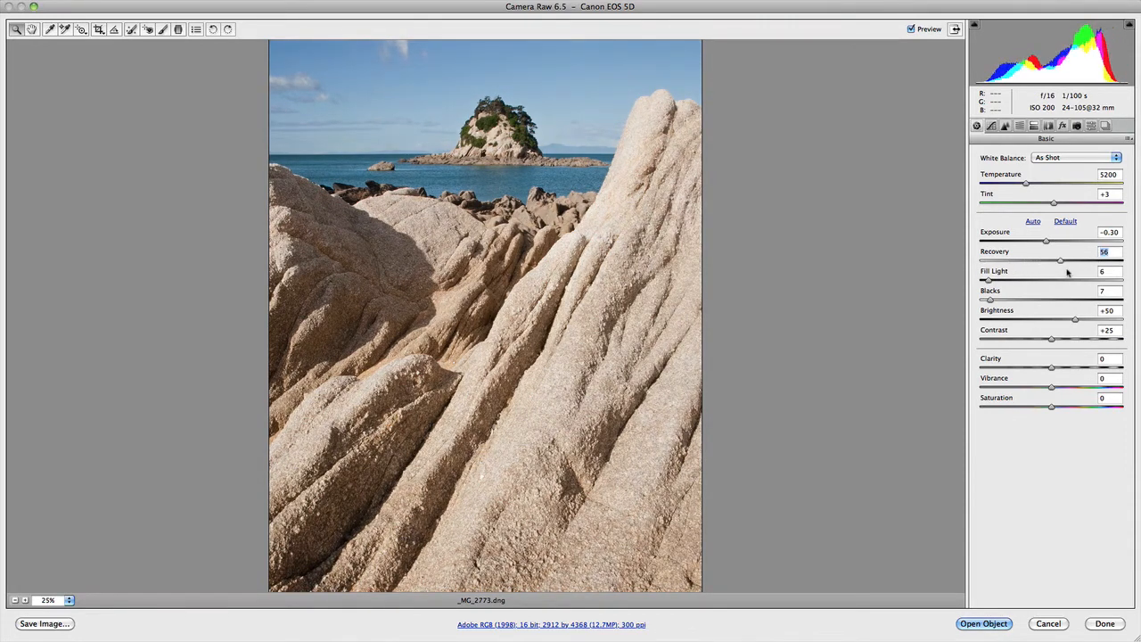
drag(1061, 261, 1024, 261)
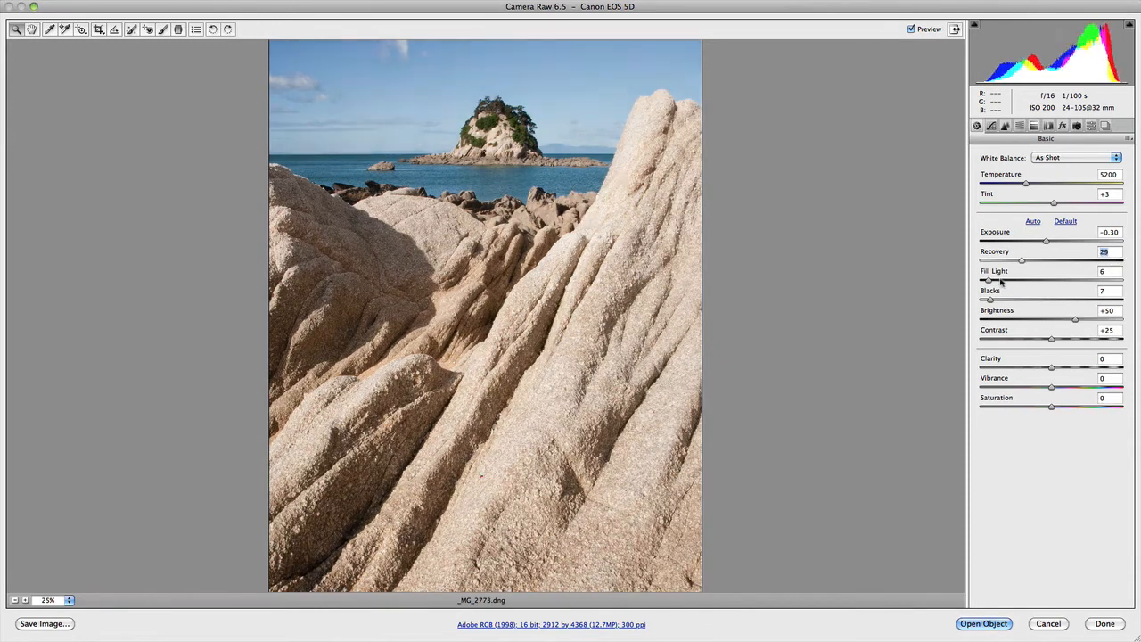
Push Recovery to its maximum of 100 with Exposure still at -0.30
drag(1021, 260, 1121, 260)
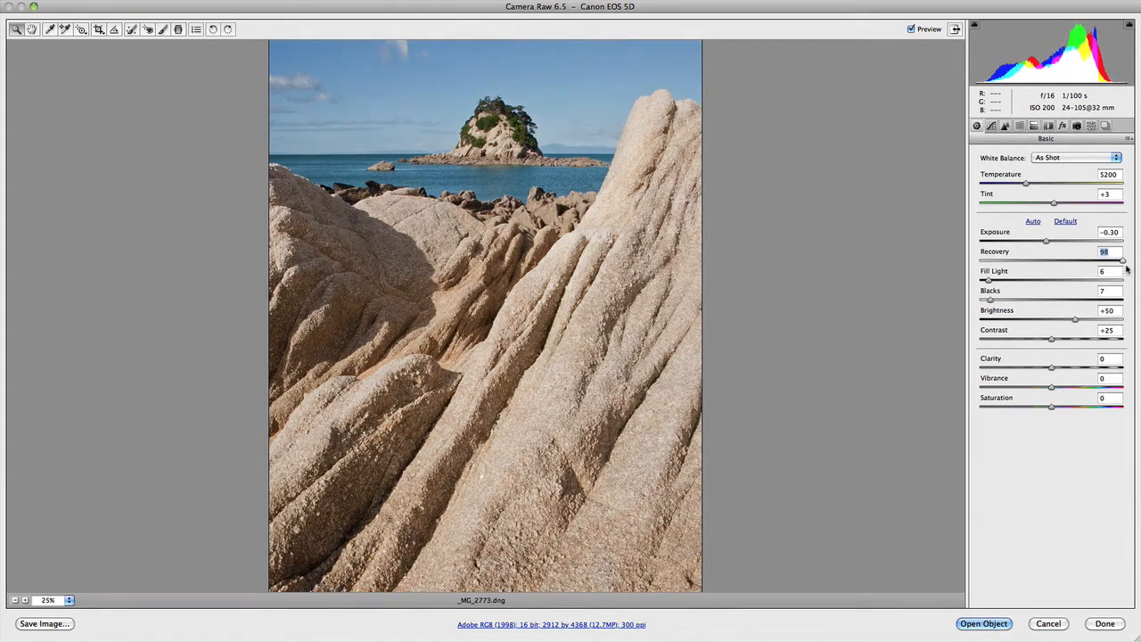
drag(1121, 260, 1106, 261)
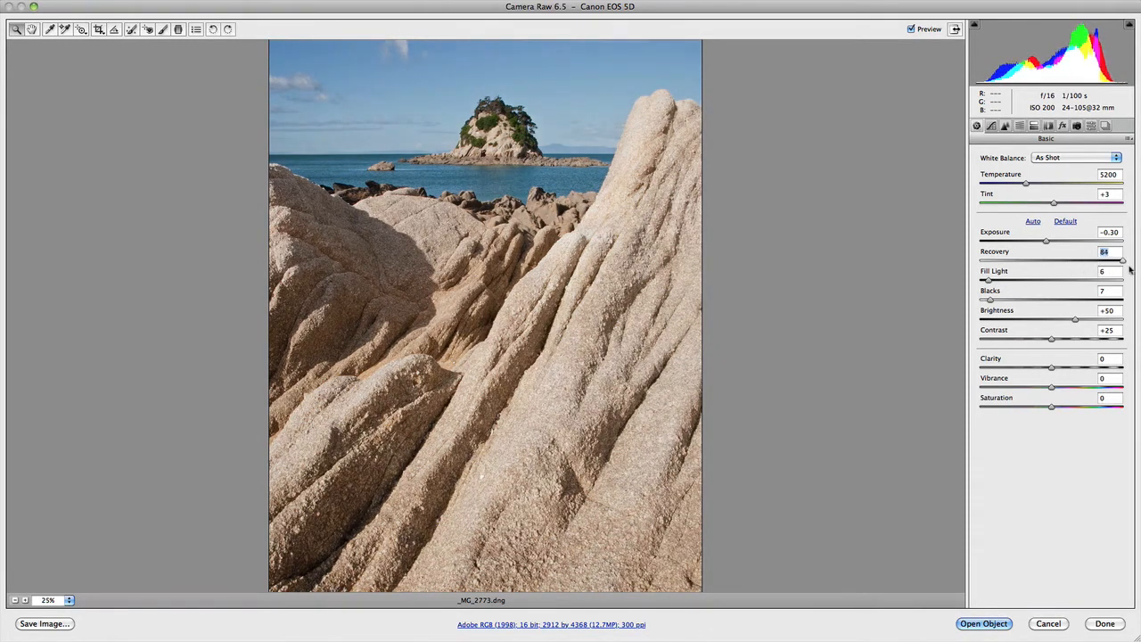
drag(1121, 260, 1067, 261)
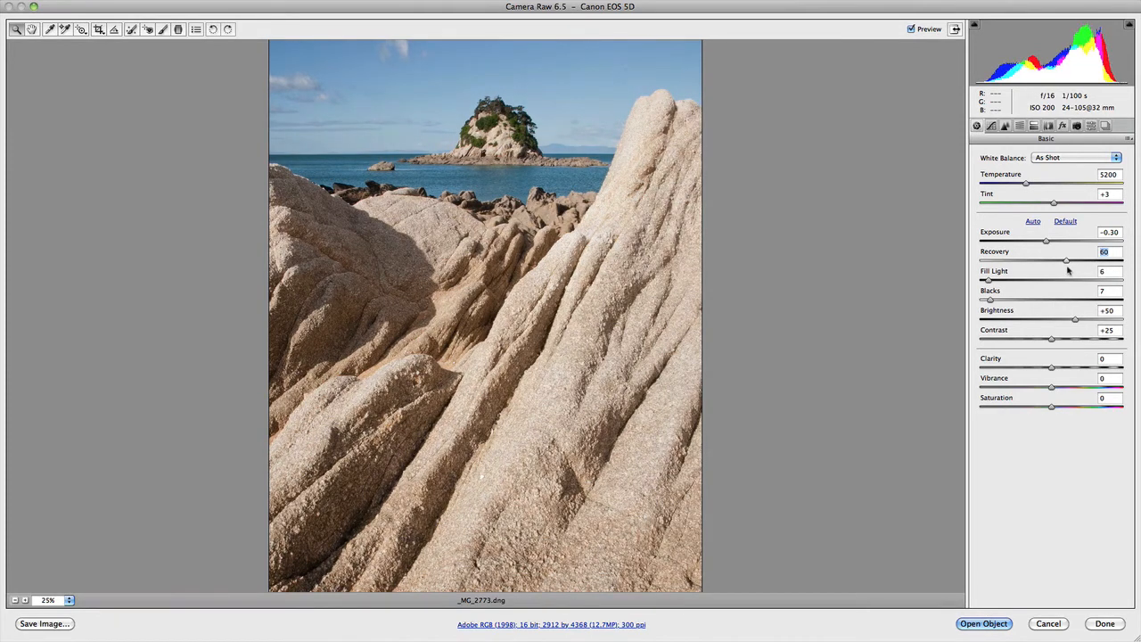
drag(1067, 261, 1122, 260)
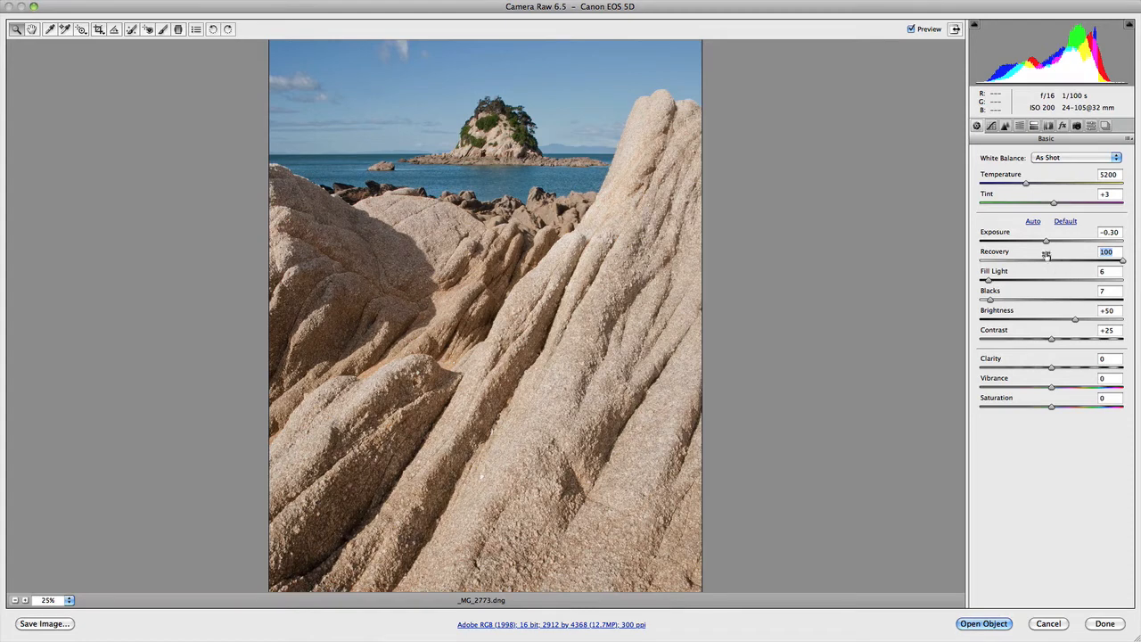
Raise Exposure steadily, washing the photo brighter while Recovery holds at 100
drag(1047, 242, 1048, 243)
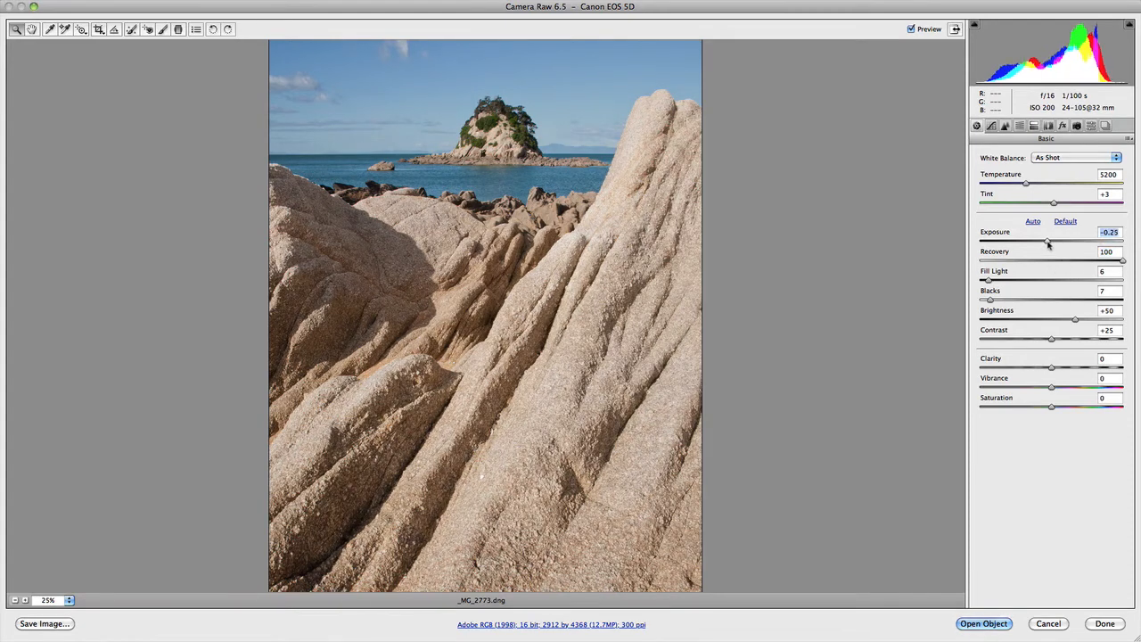
drag(1048, 242, 1061, 242)
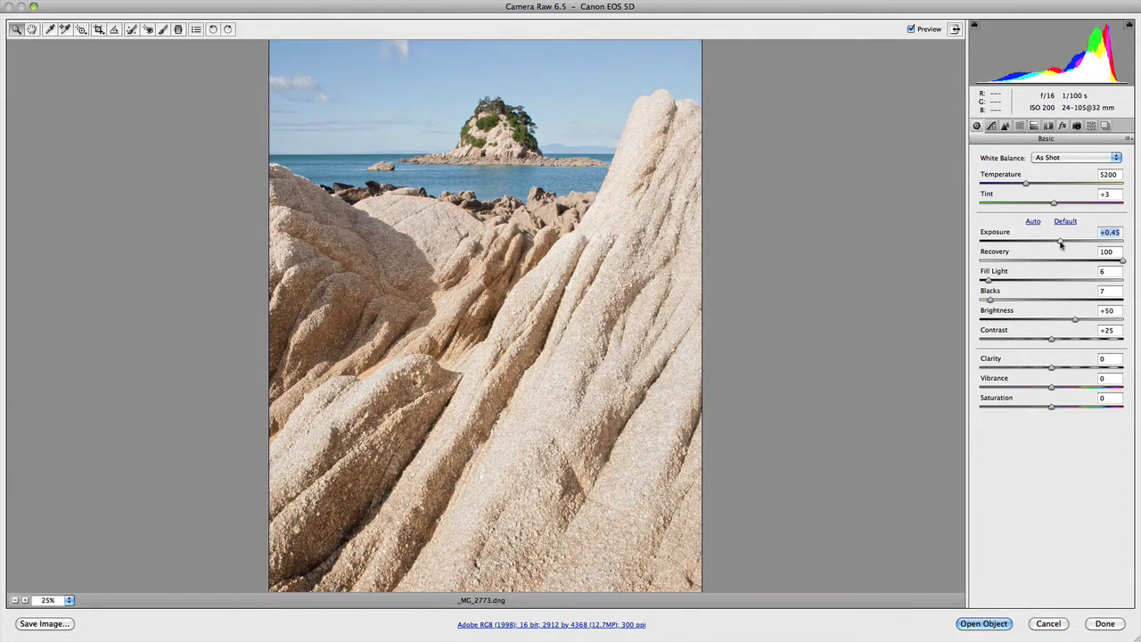
drag(1061, 242, 1077, 242)
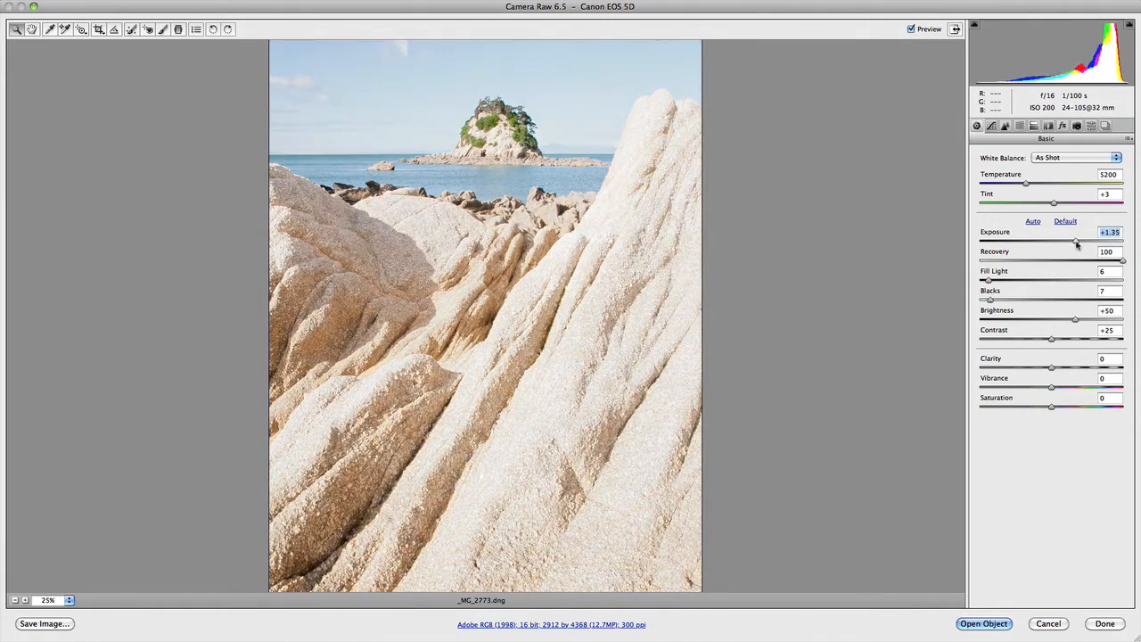
drag(1077, 243, 1089, 242)
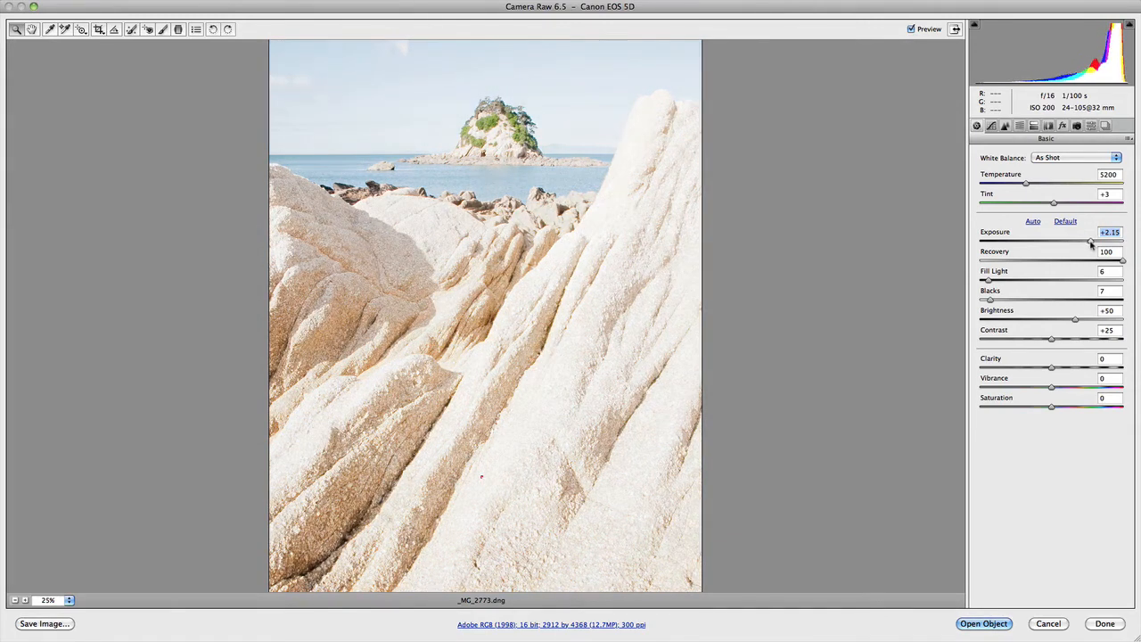
drag(1087, 242, 1084, 243)
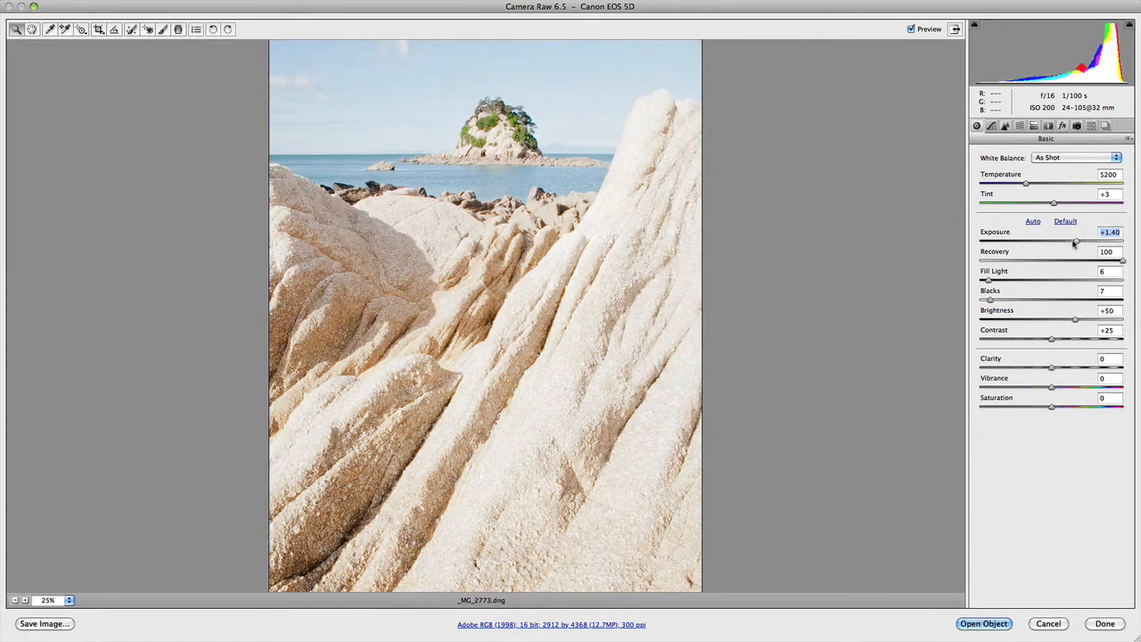
drag(1076, 242, 1070, 242)
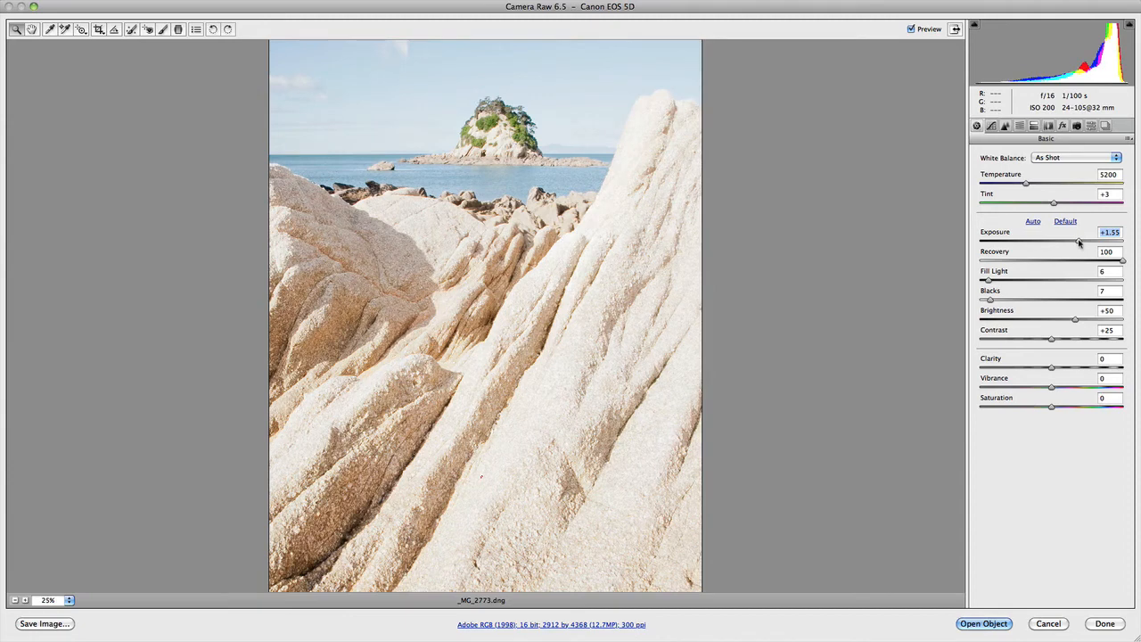
Continue pushing Exposure up to about +3.15 without highlight clipping
drag(1081, 243, 1073, 243)
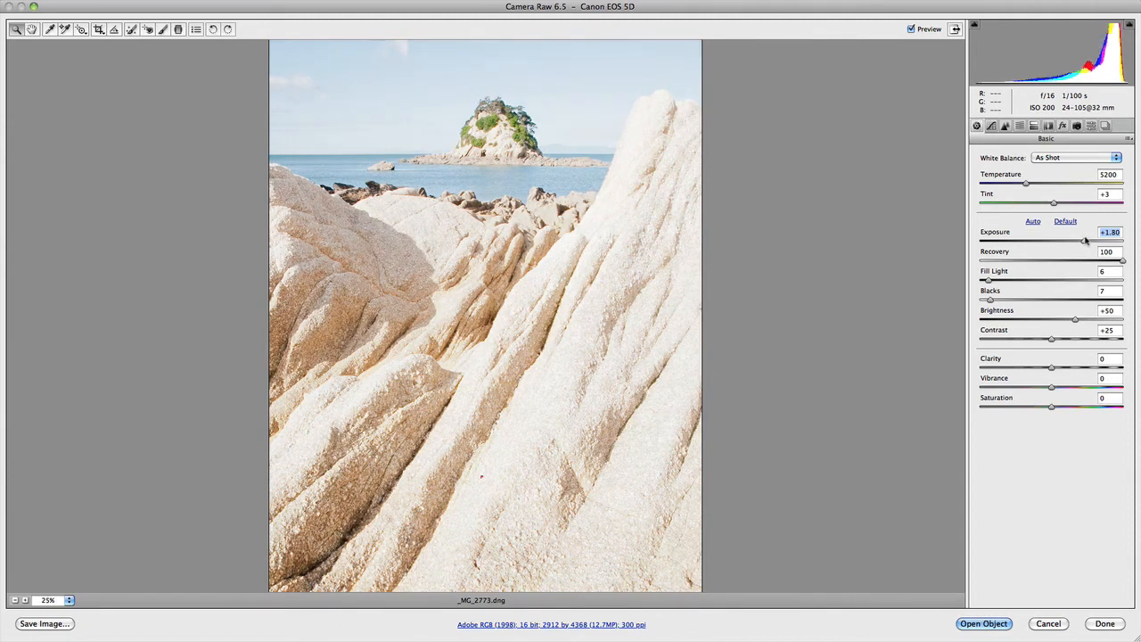
drag(1052, 242, 1091, 243)
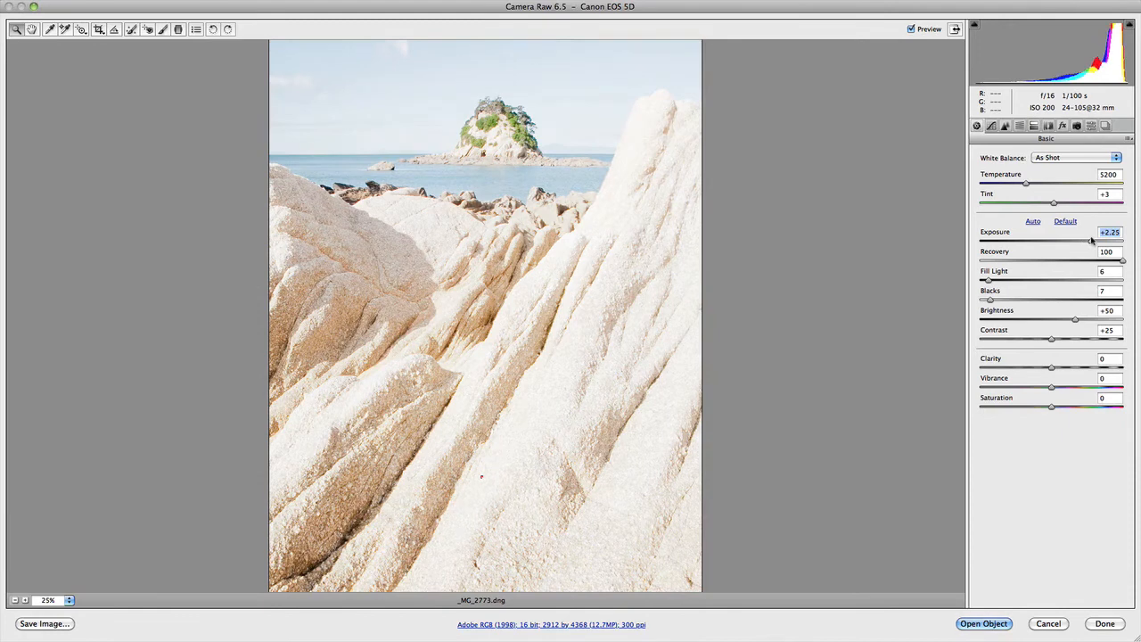
drag(1109, 243, 1114, 242)
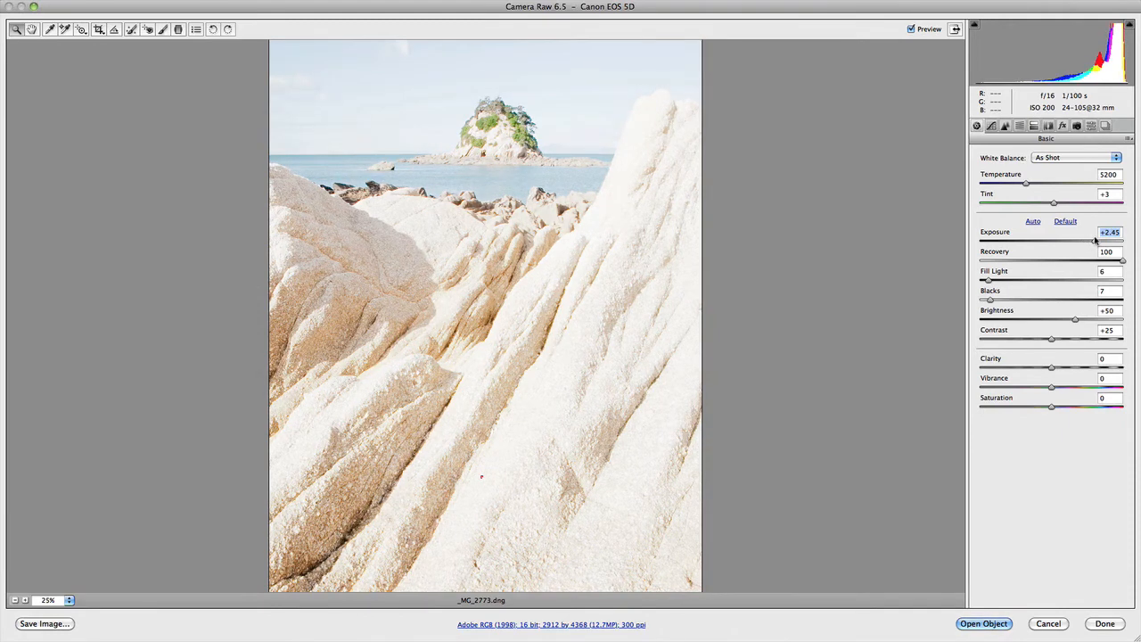
drag(1095, 242, 1098, 242)
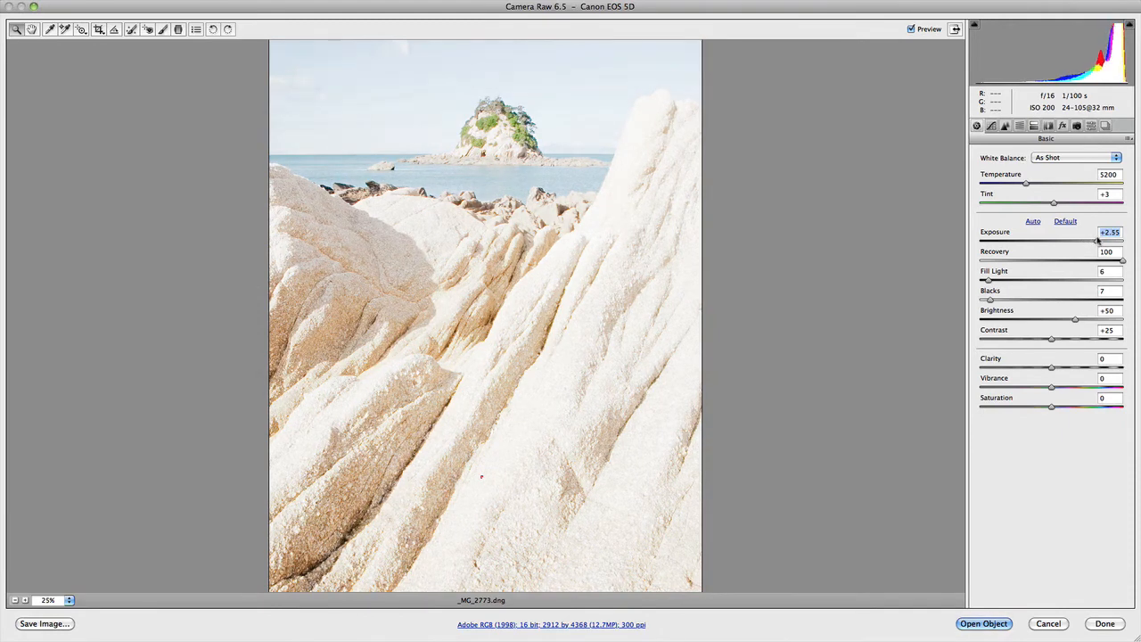
drag(1094, 243, 1100, 243)
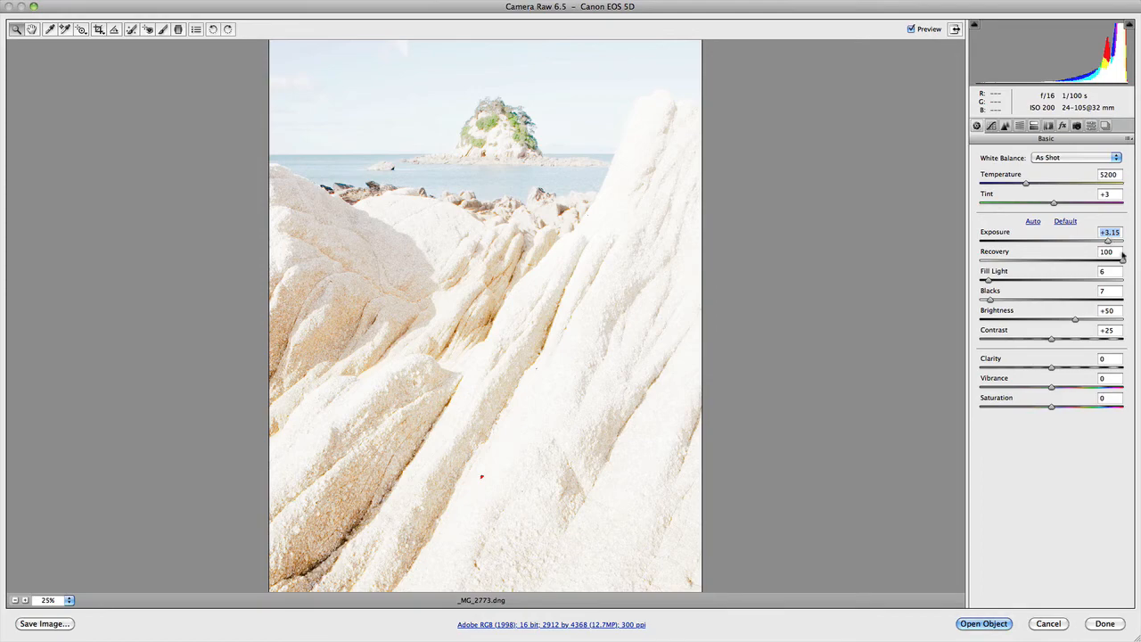
Lower Recovery from 100 until red clipping warnings spread across the rocks and sky
drag(1121, 260, 1106, 260)
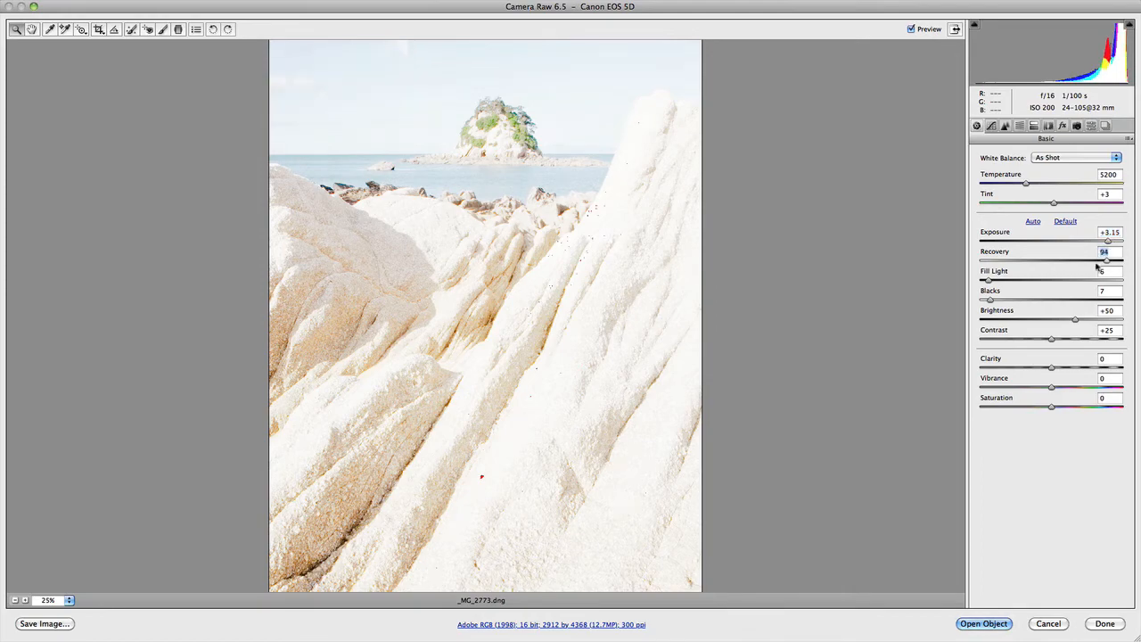
drag(1109, 261, 1062, 260)
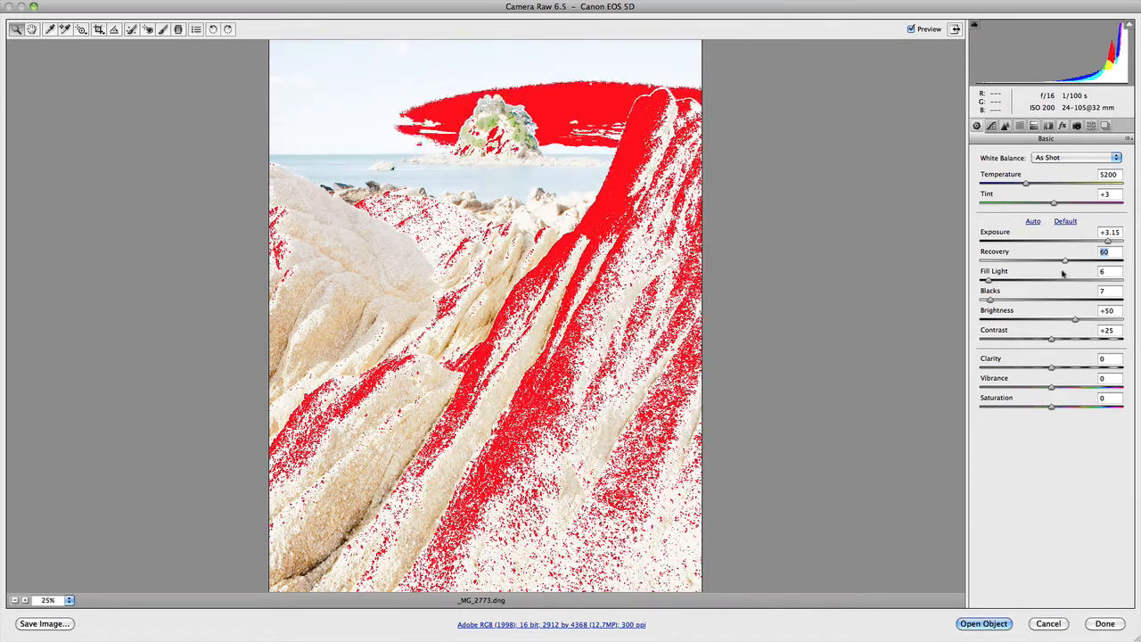
drag(1062, 260, 1059, 261)
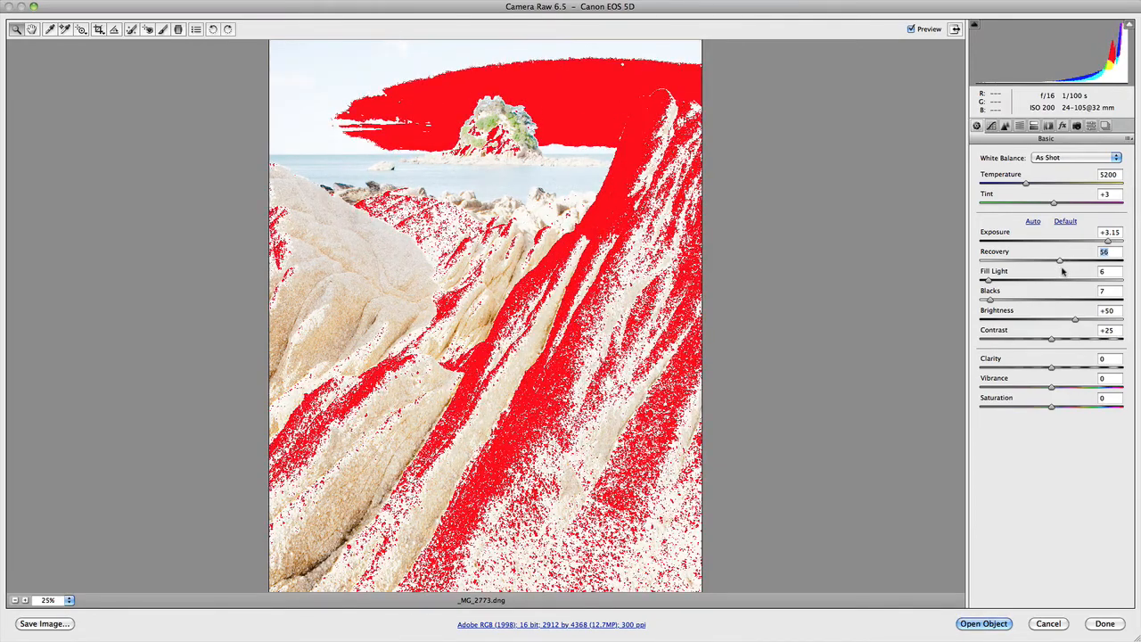
drag(1061, 260, 1059, 260)
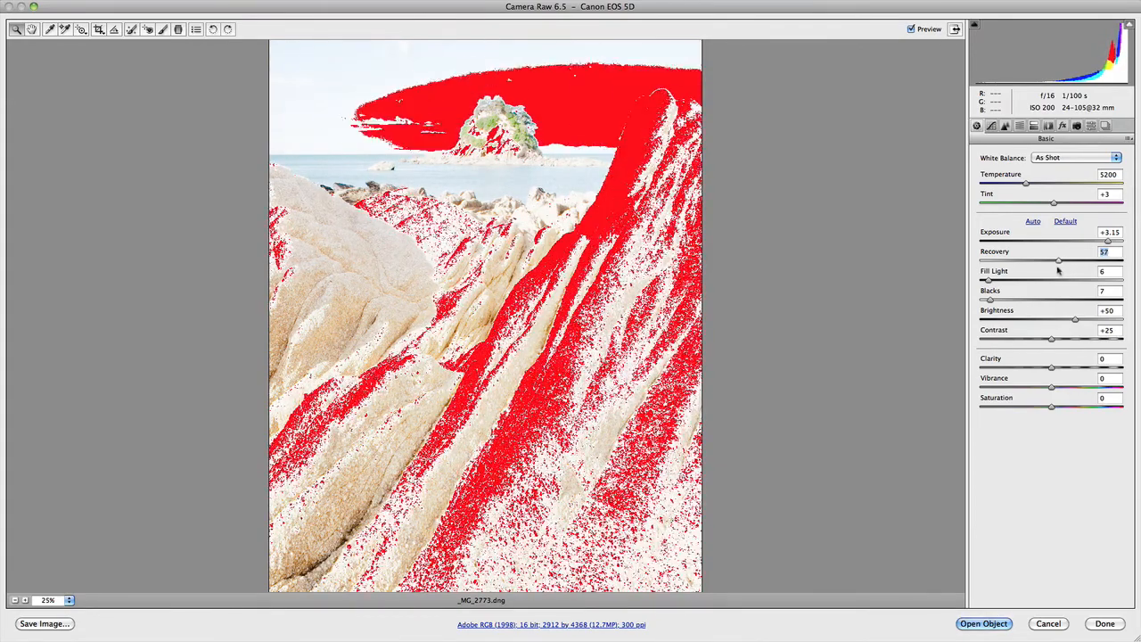
drag(1059, 261, 1052, 260)
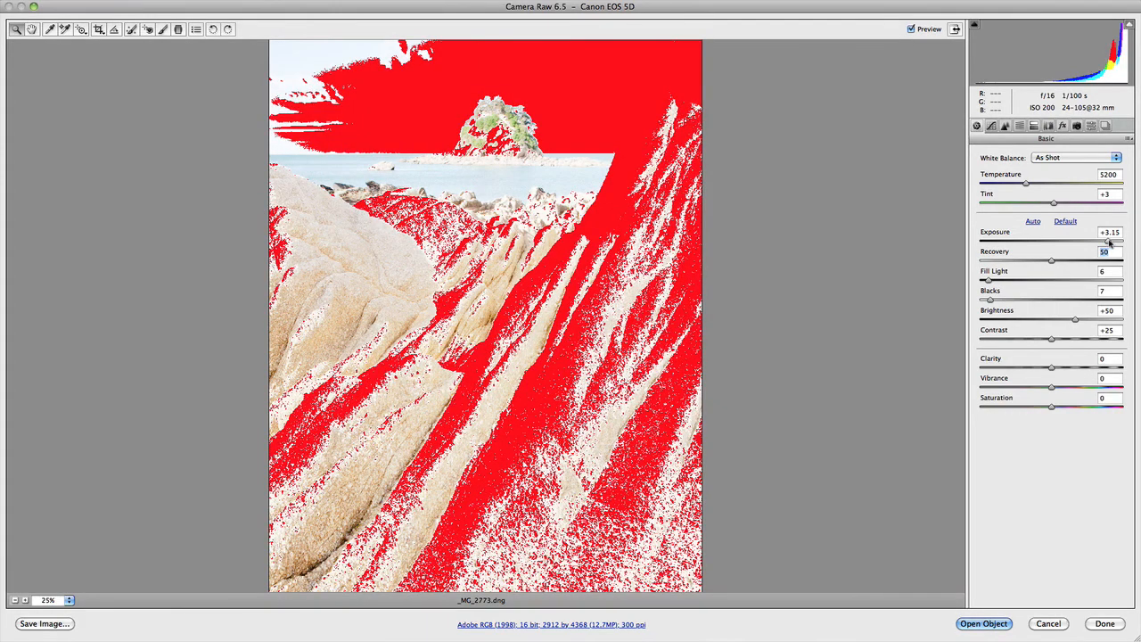